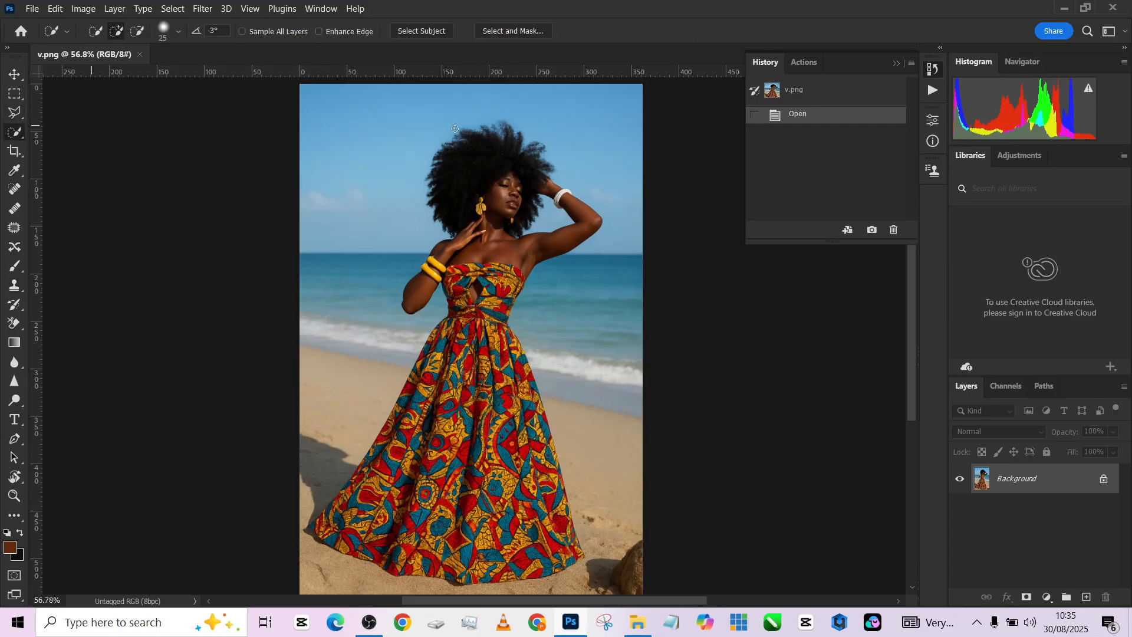
Select the woman with Select Subject, invert it and cut the beach background onto its own layer.
left_click(421, 31)
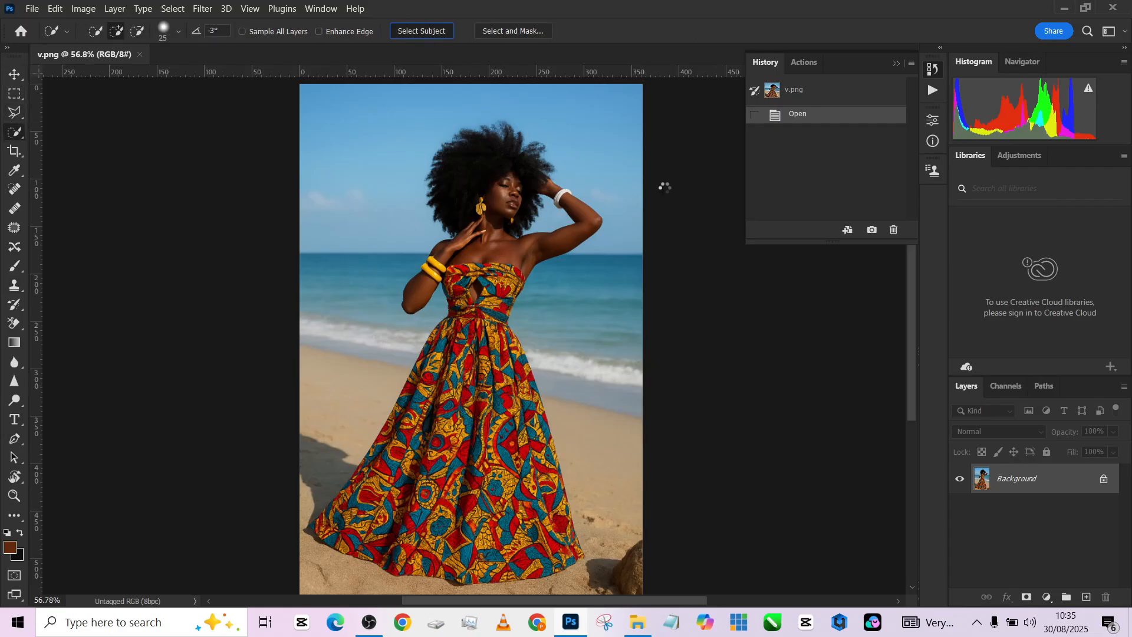
left_click(421, 31)
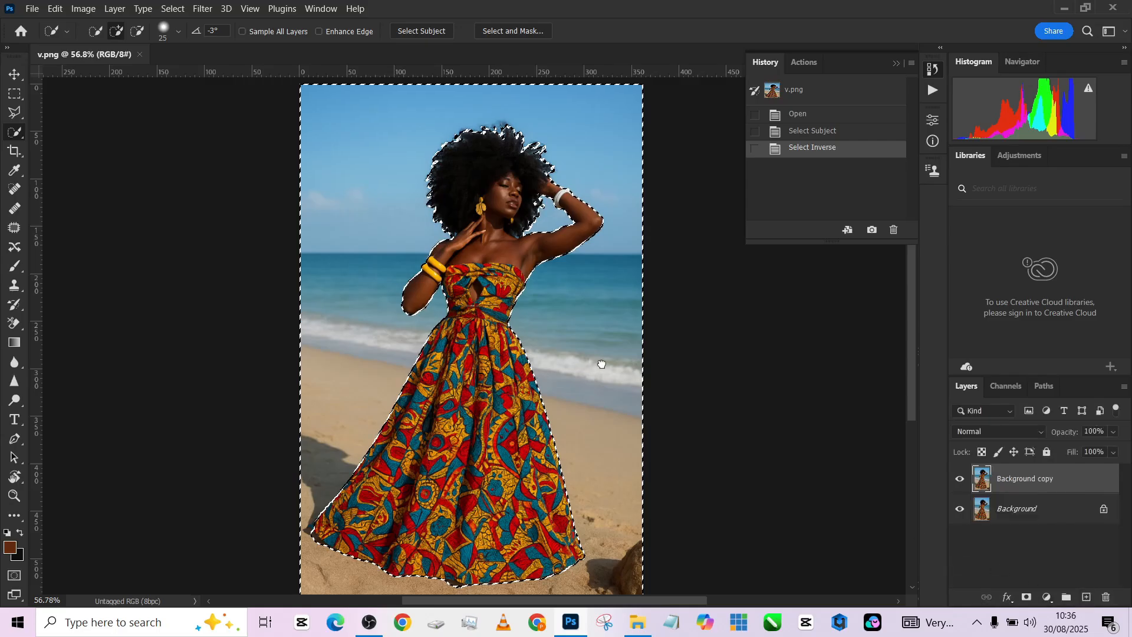
right_click(520, 327)
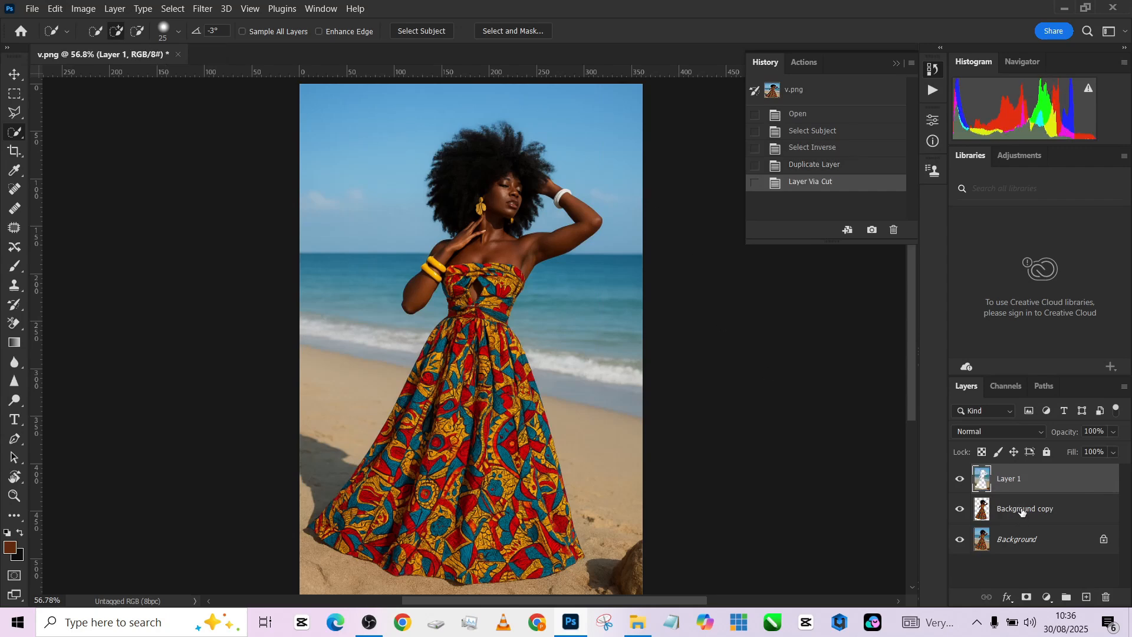
Move the background layer below the woman's layer in the Layers panel.
left_click_drag(1011, 478, 1011, 506)
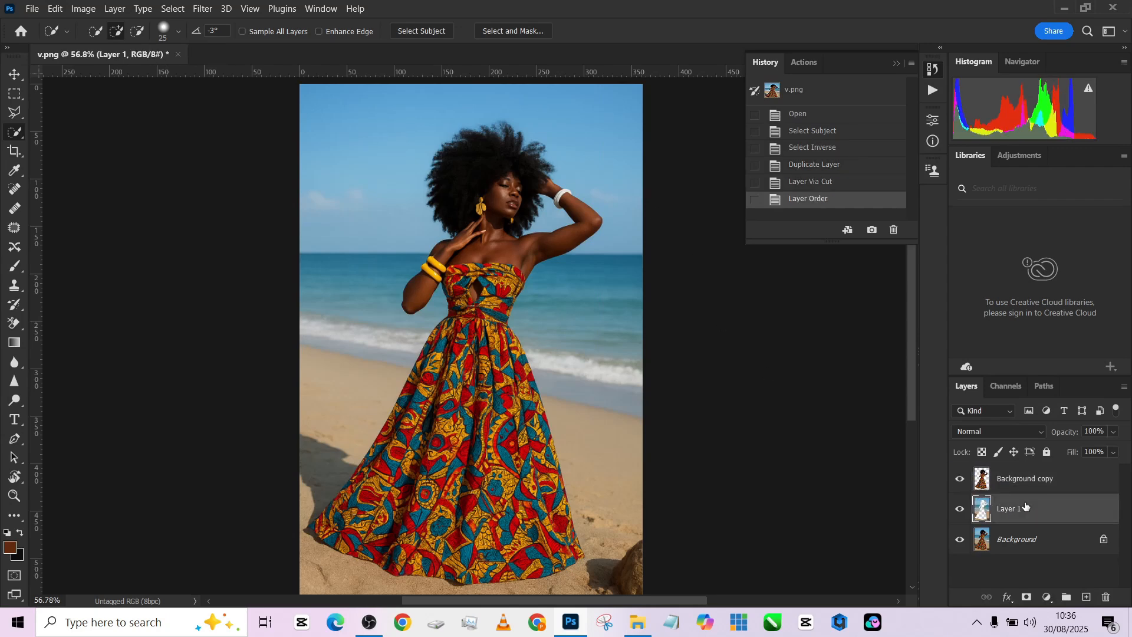
mouse_move(1012, 508)
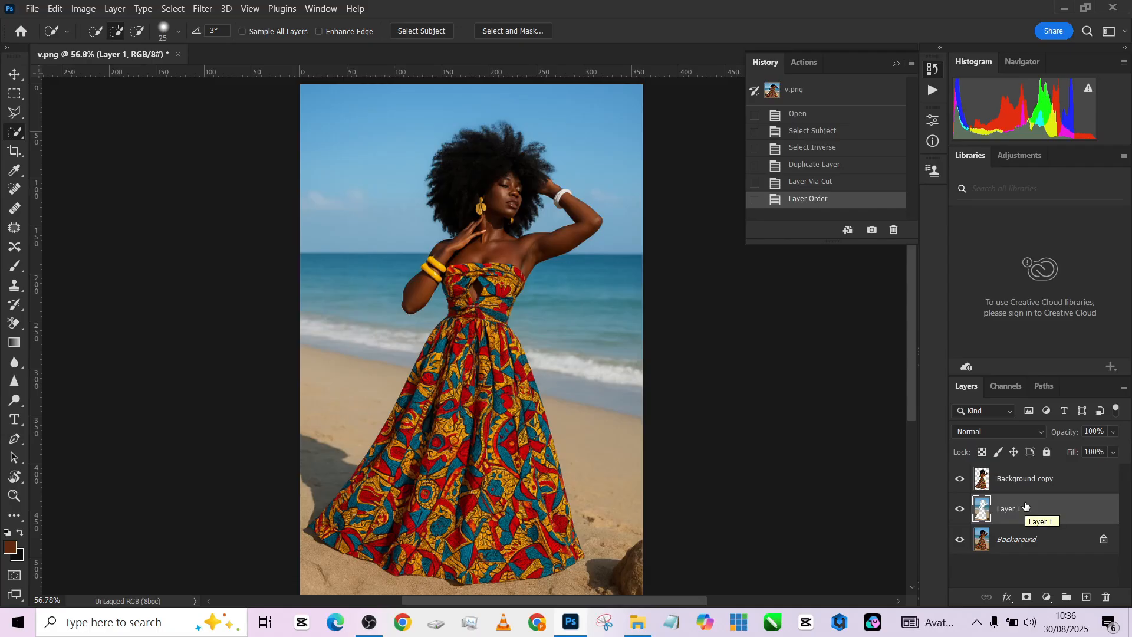
left_click(1047, 597)
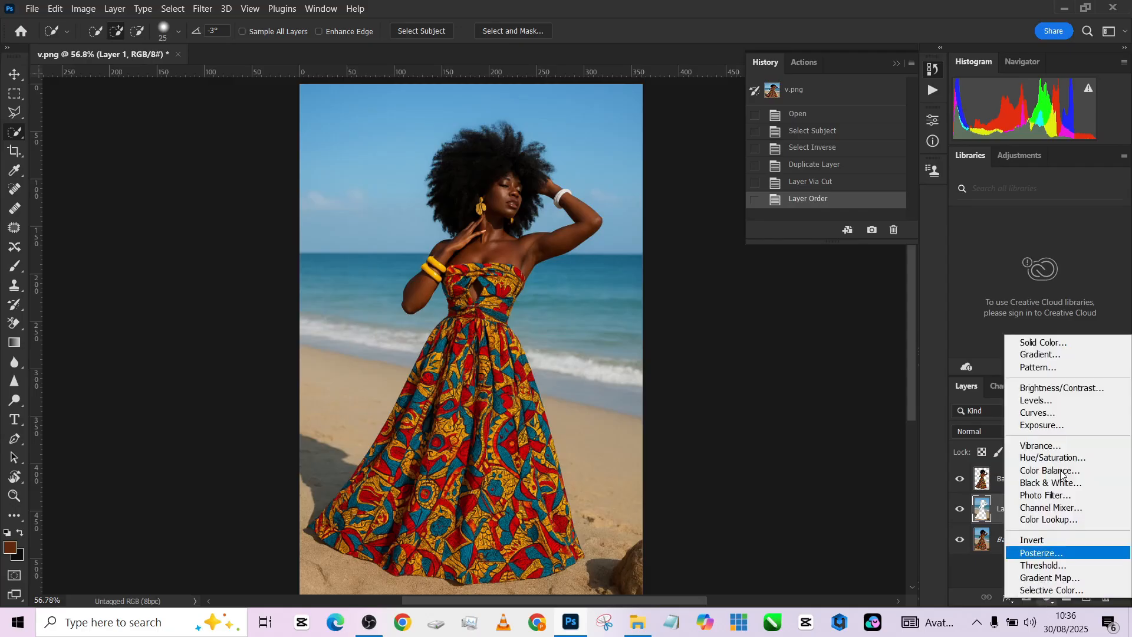
Add a Curves layer, pull its curve down and blend it in Multiply to darken the beach.
left_click(1038, 413)
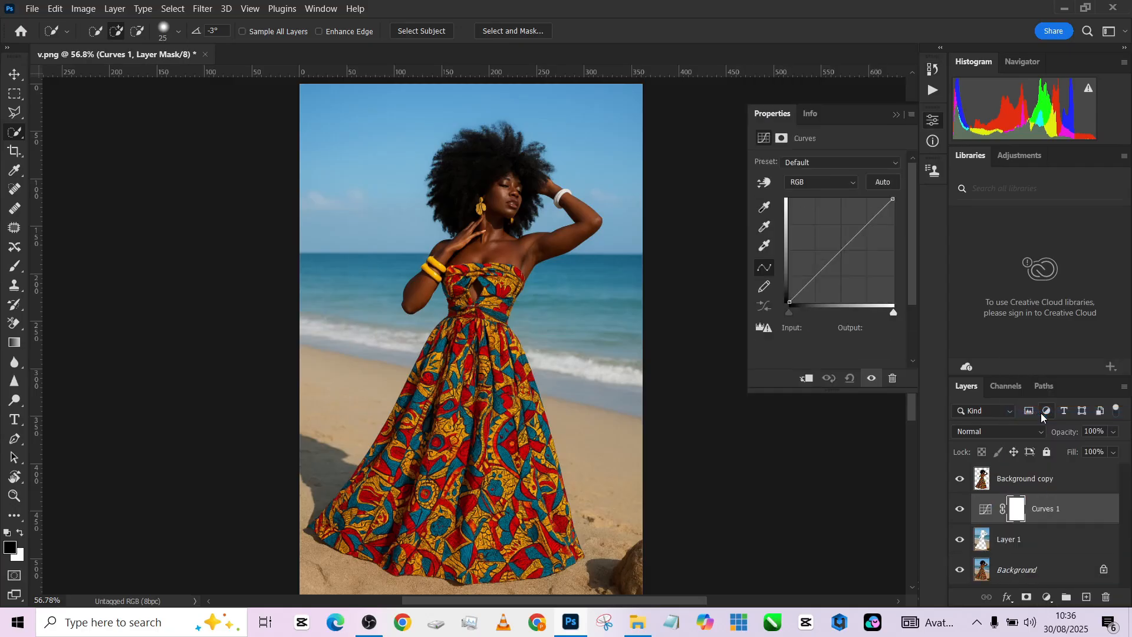
left_click(821, 181)
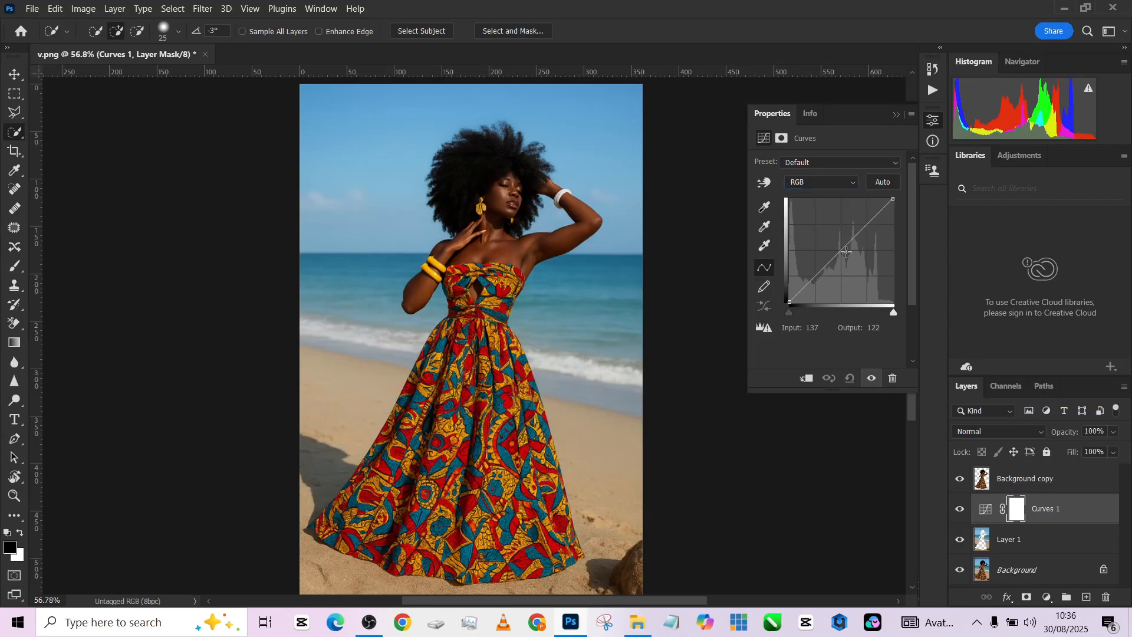
left_click_drag(846, 252, 852, 259)
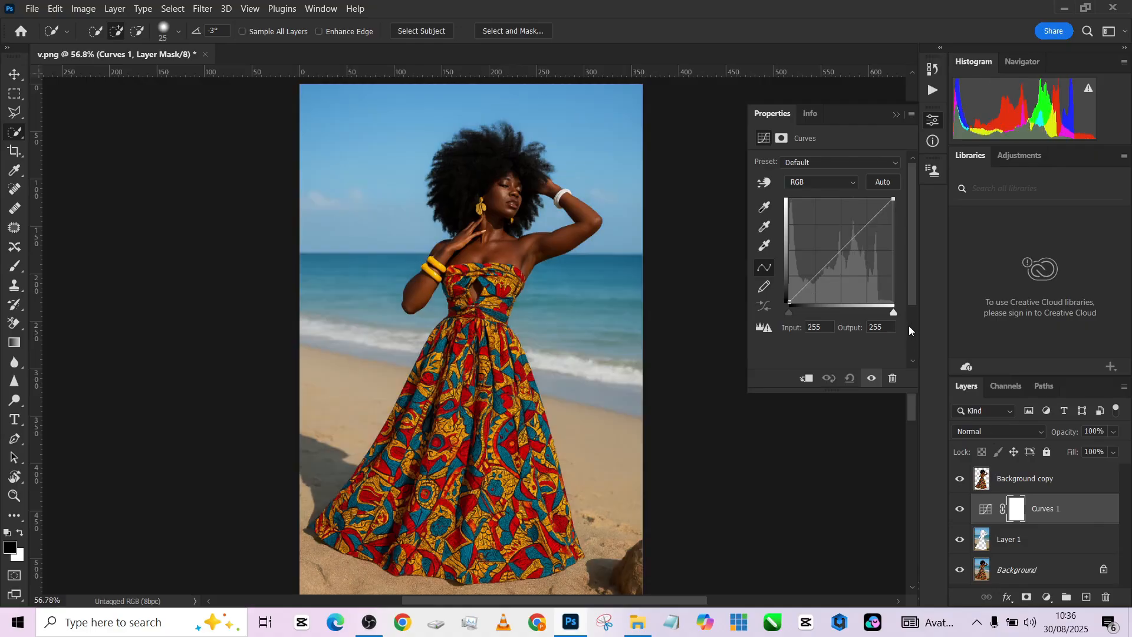
left_click(998, 432)
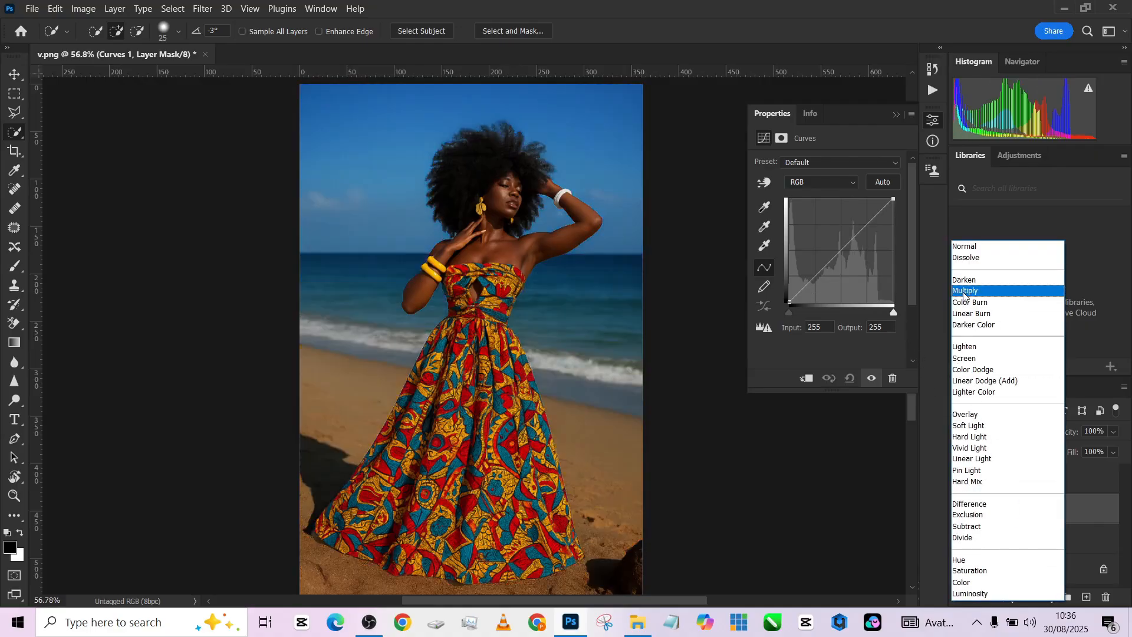
left_click(966, 291)
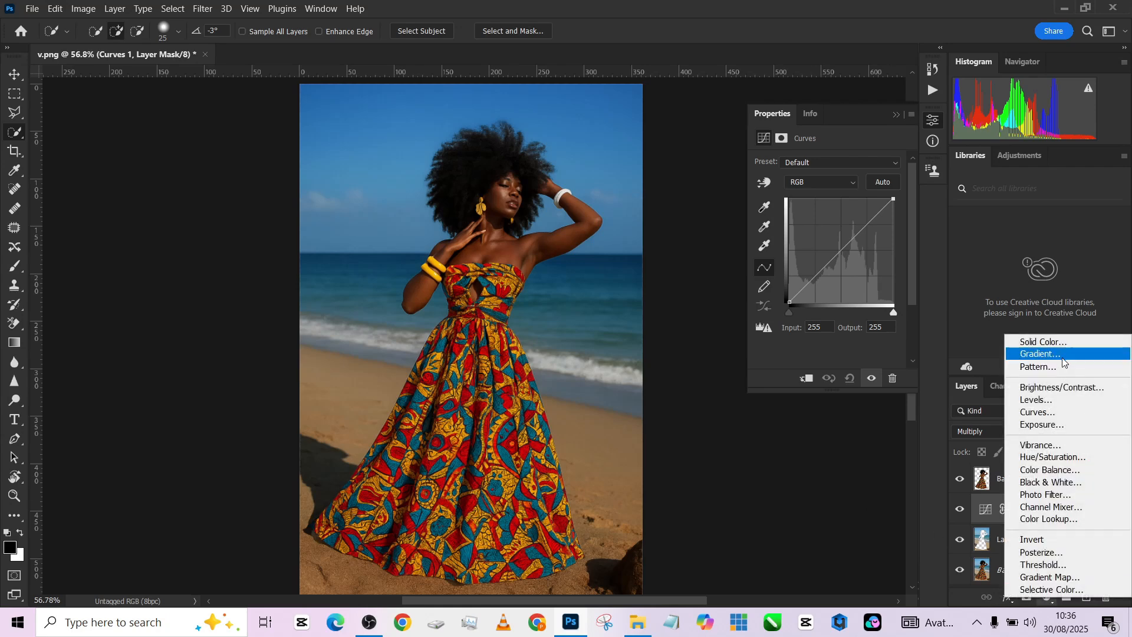
Add a Gradient fill layer using a preset from the Blues group.
left_click(1037, 352)
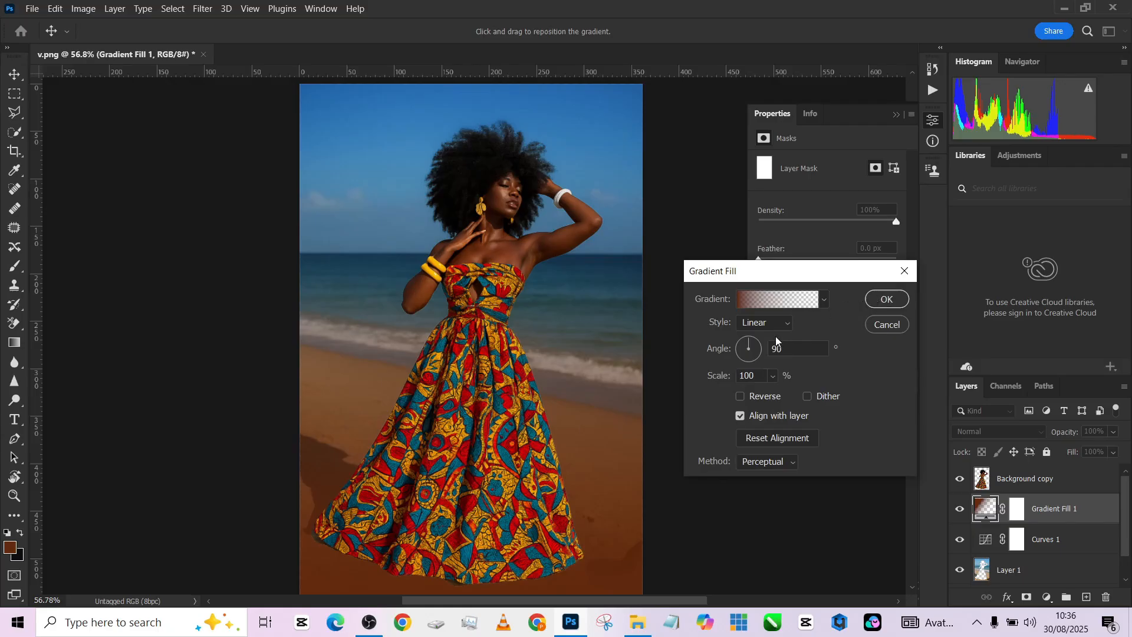
left_click(777, 299)
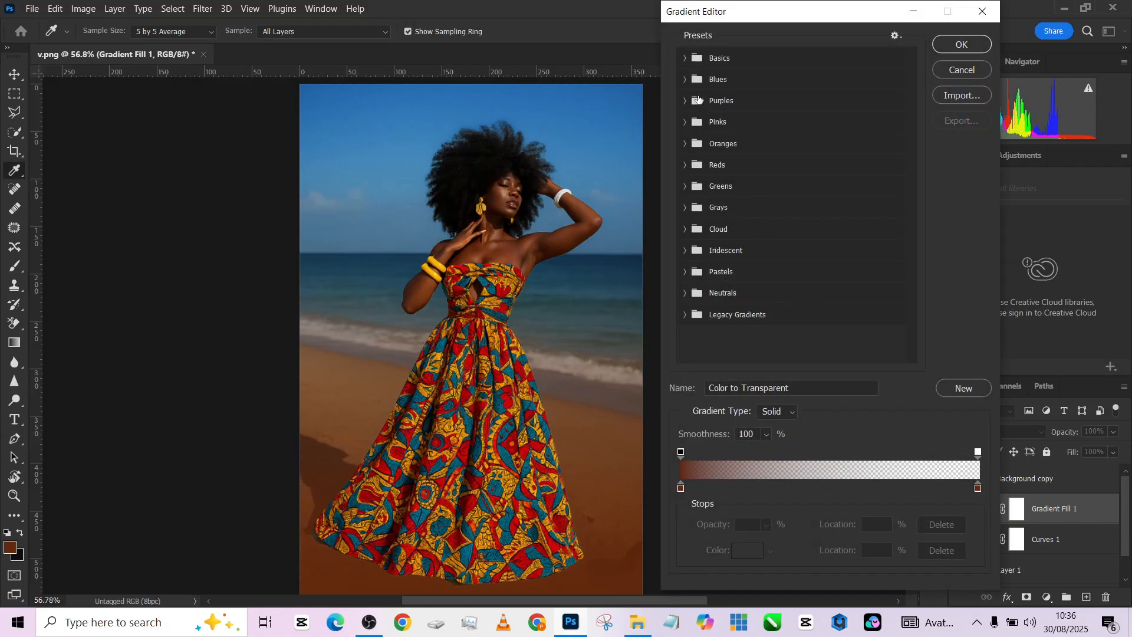
left_click(717, 79)
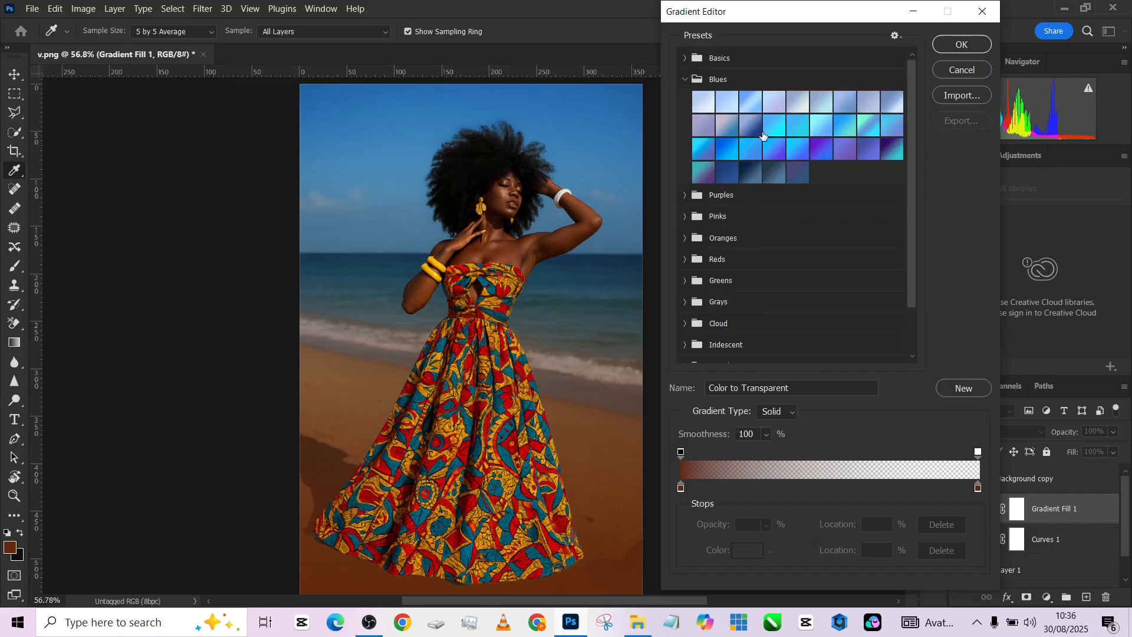
left_click(821, 131)
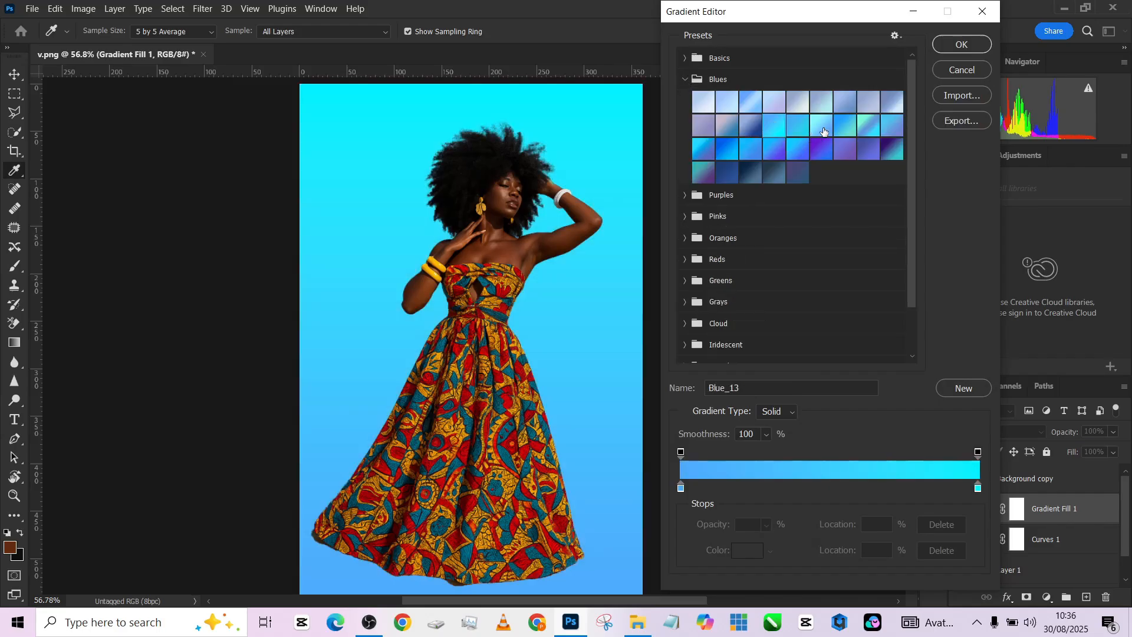
left_click(864, 124)
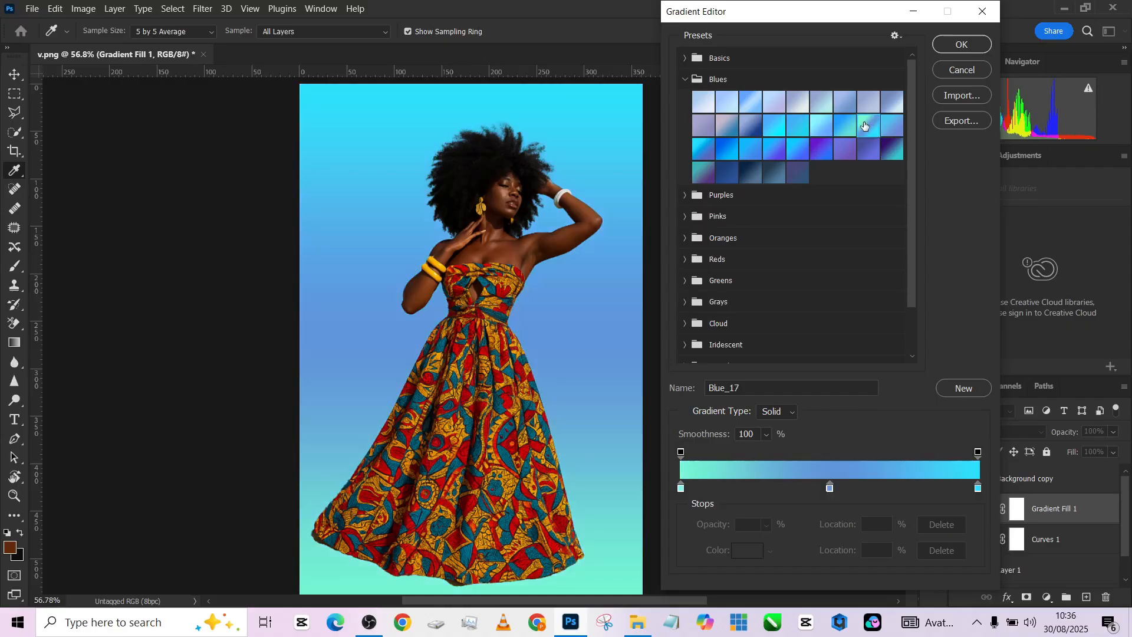
left_click(960, 44)
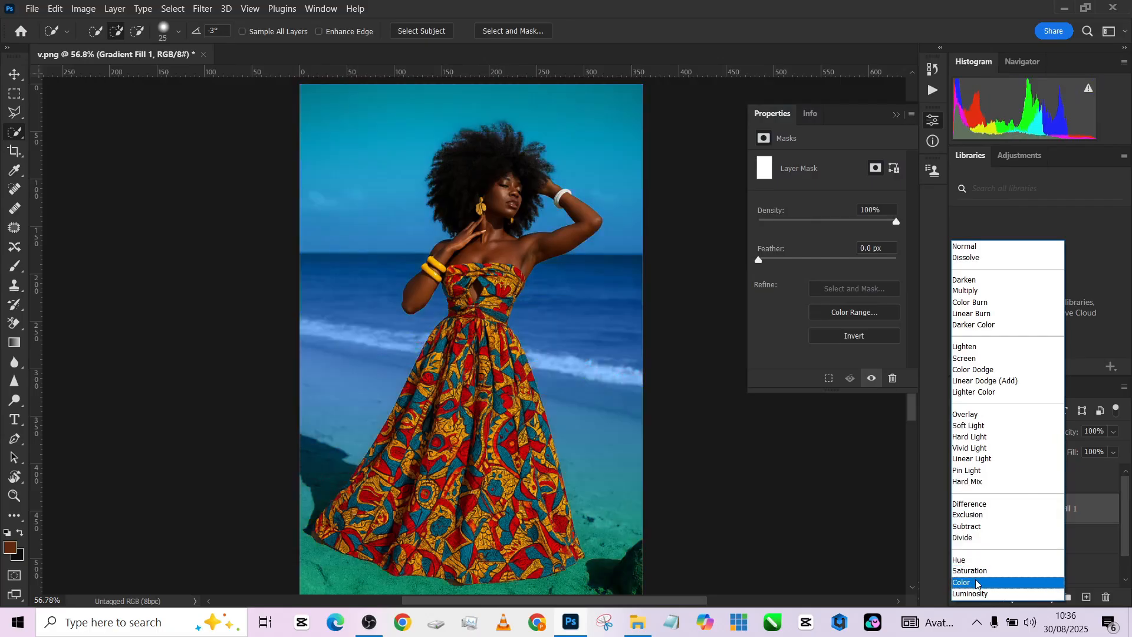
Blend the blue gradient fill layer in Soft Light.
left_click(966, 414)
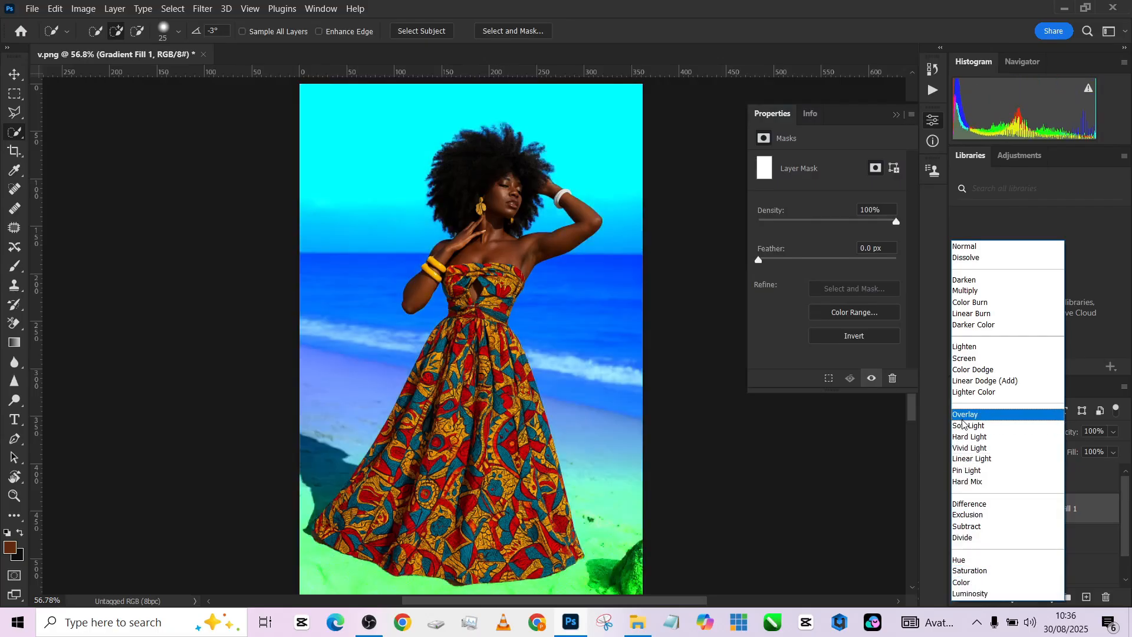
left_click(969, 426)
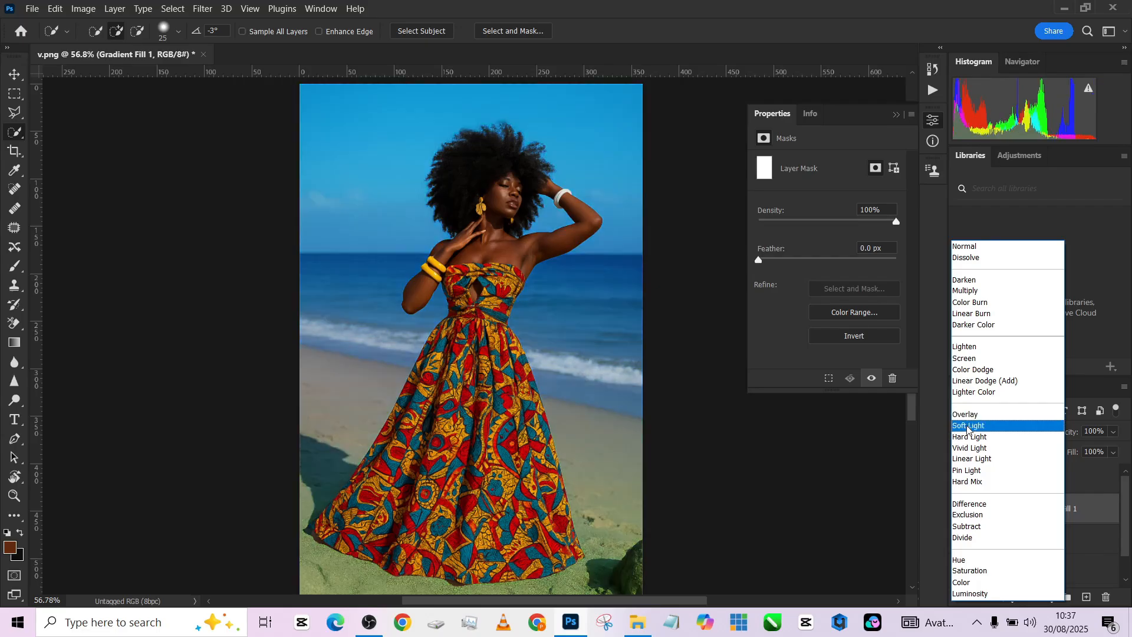
left_click(968, 426)
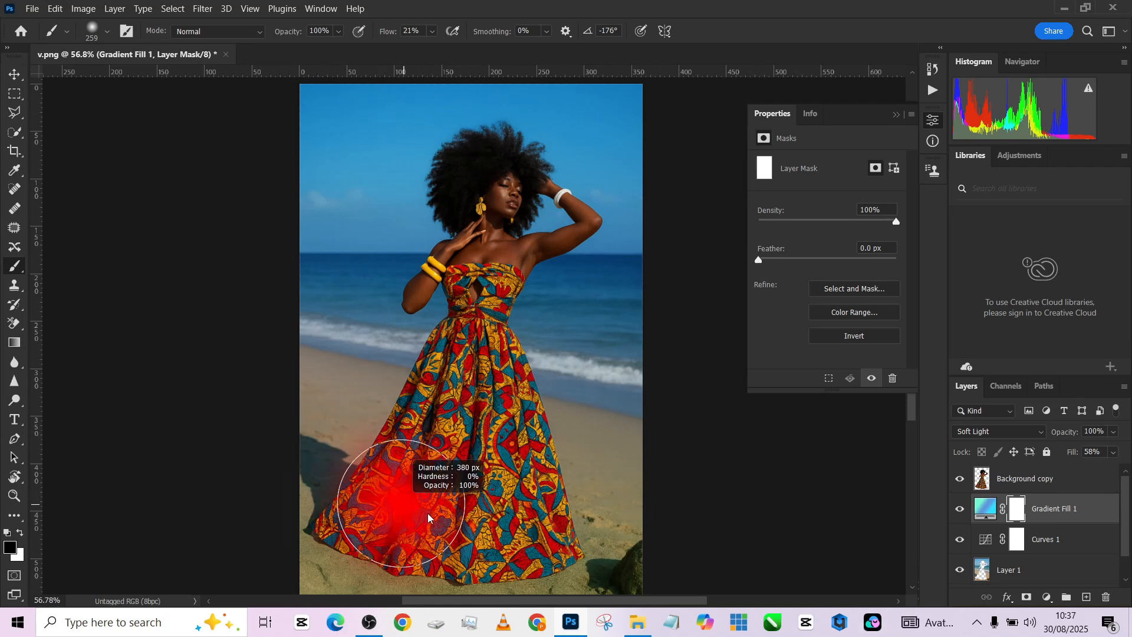
Paint black on the gradient mask over the lower dress and the sand.
left_click_drag(426, 520, 534, 556)
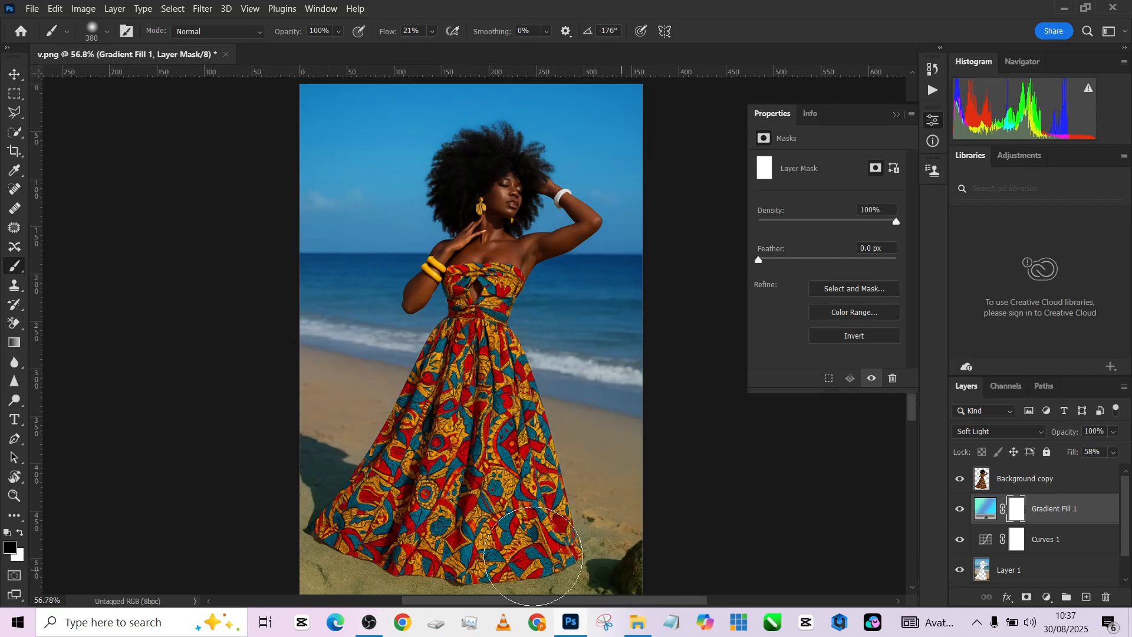
left_click_drag(535, 555, 340, 401)
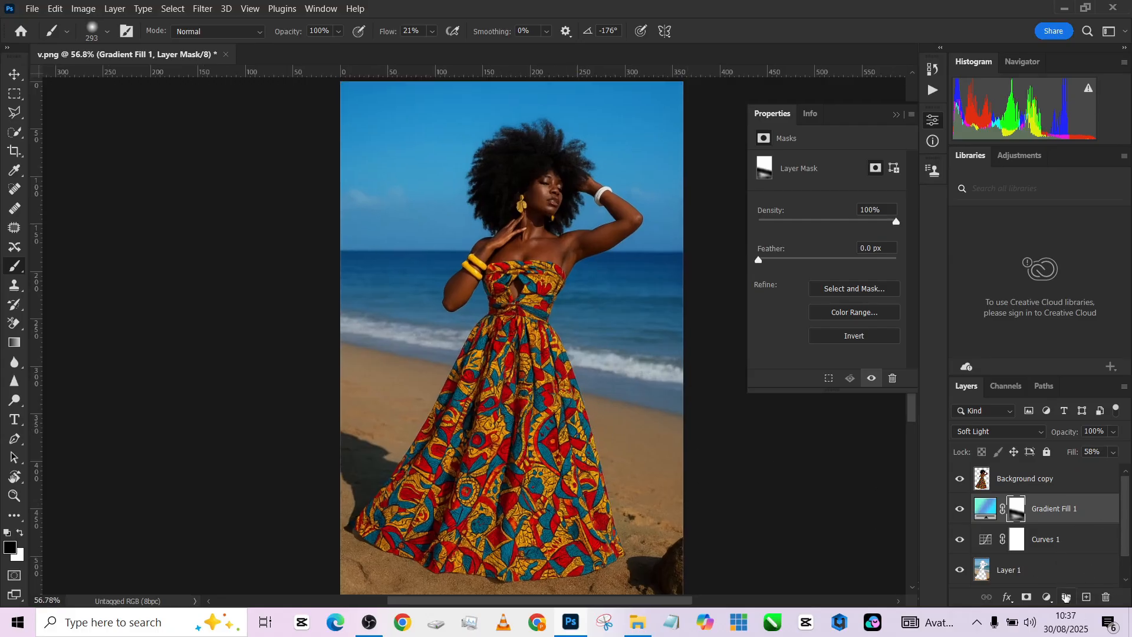
Add a Color Lookup layer, trying 2Strip, Candlelight and Crisp_Warm before settling on the film-stock look.
left_click(1045, 597)
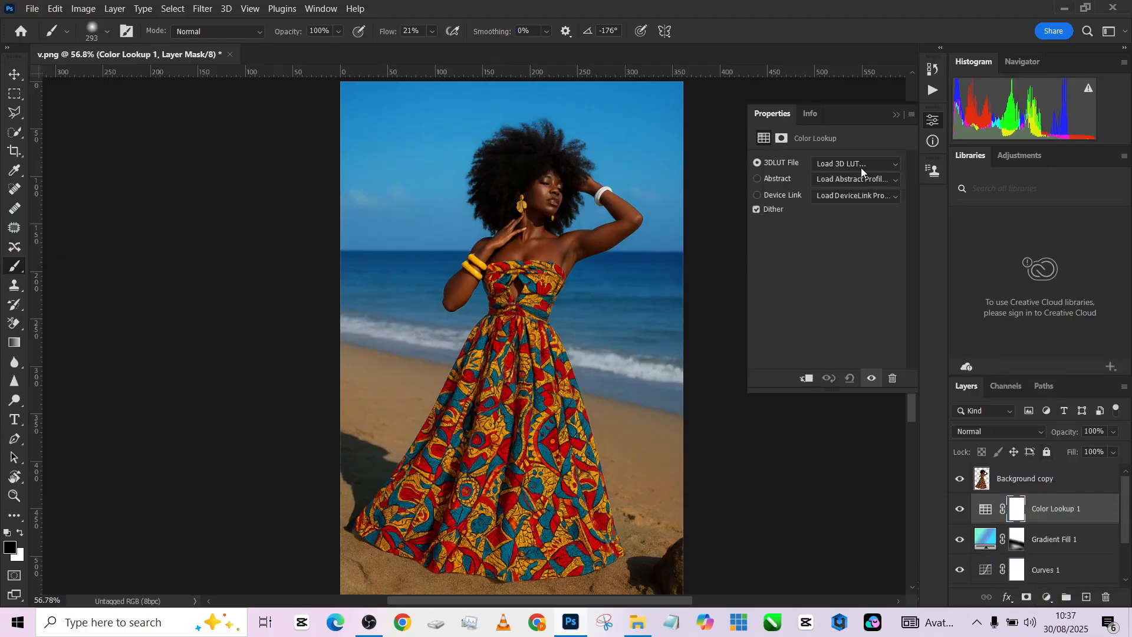
left_click(856, 163)
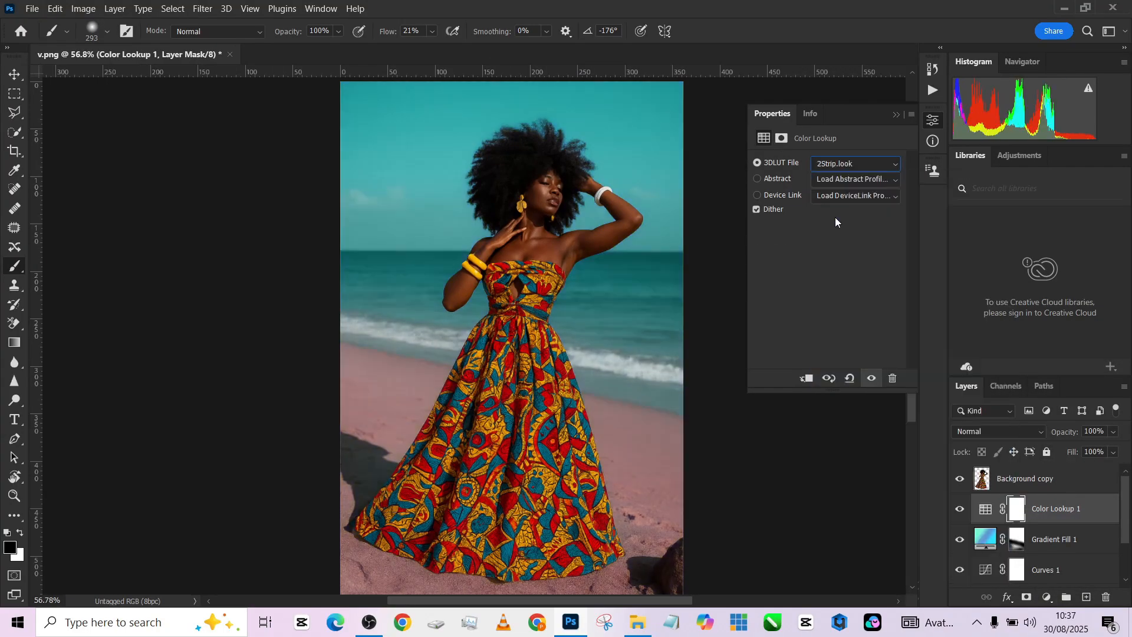
left_click(855, 163)
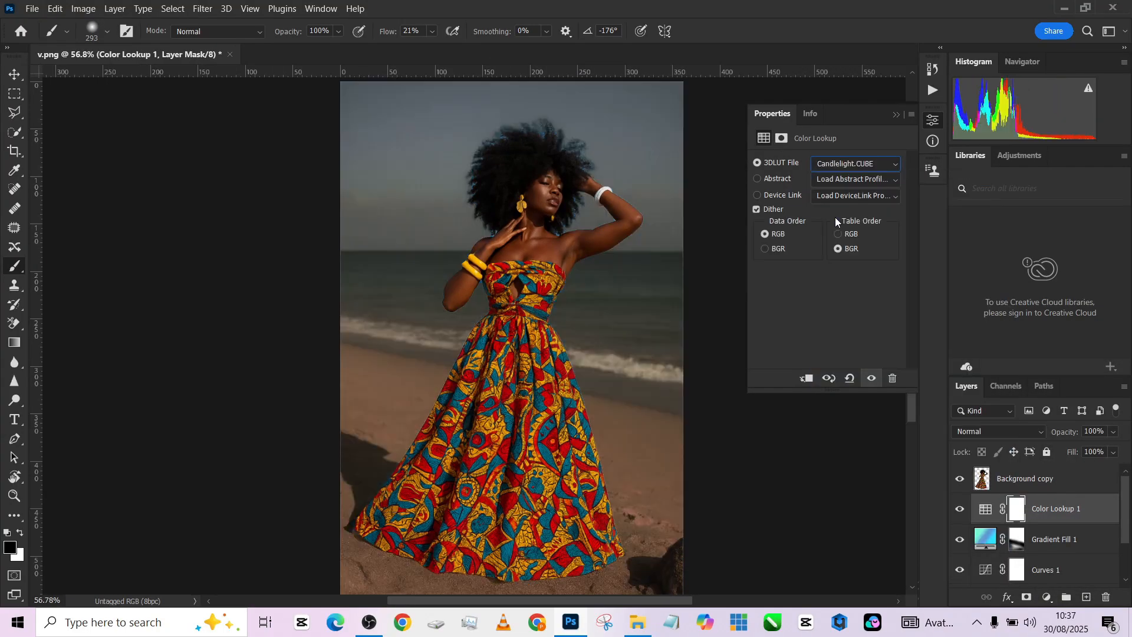
left_click(856, 163)
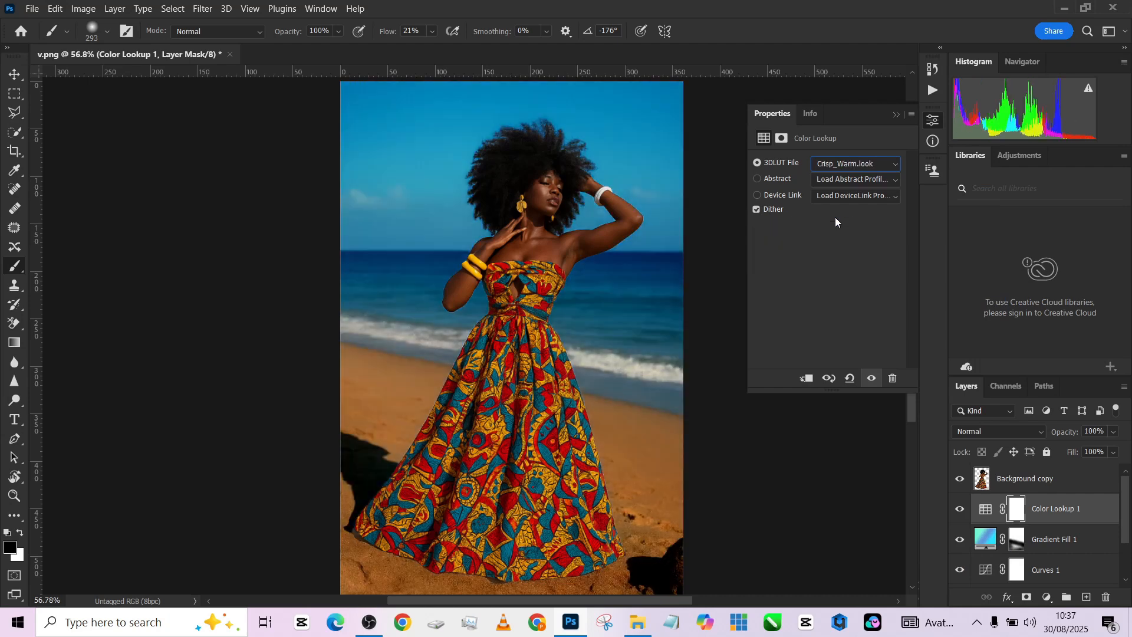
left_click(857, 163)
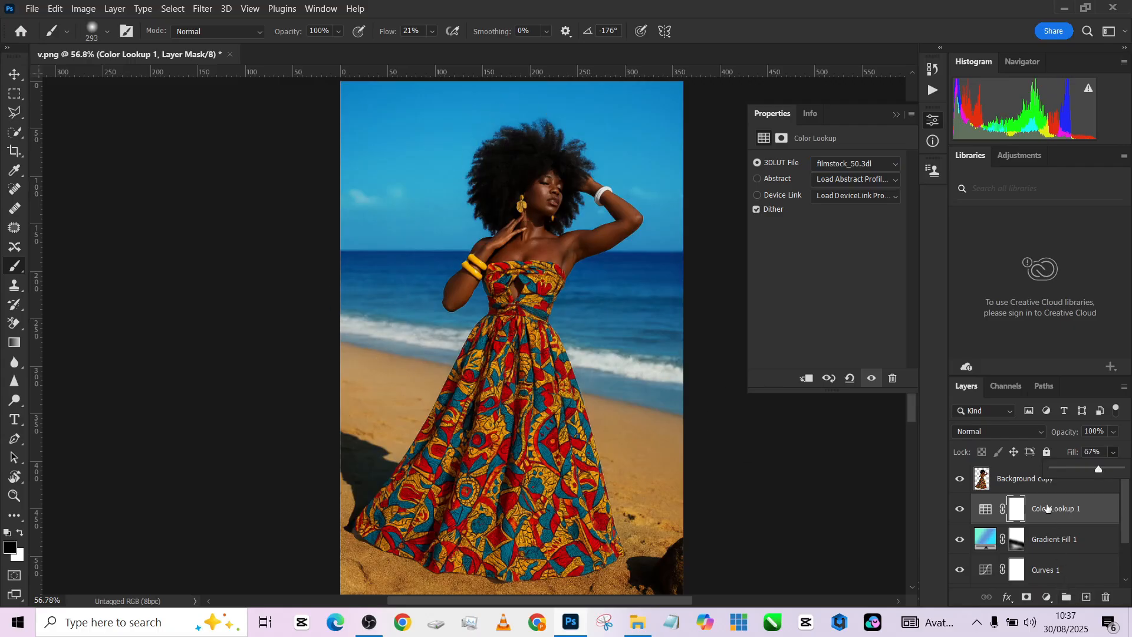
left_click(1024, 477)
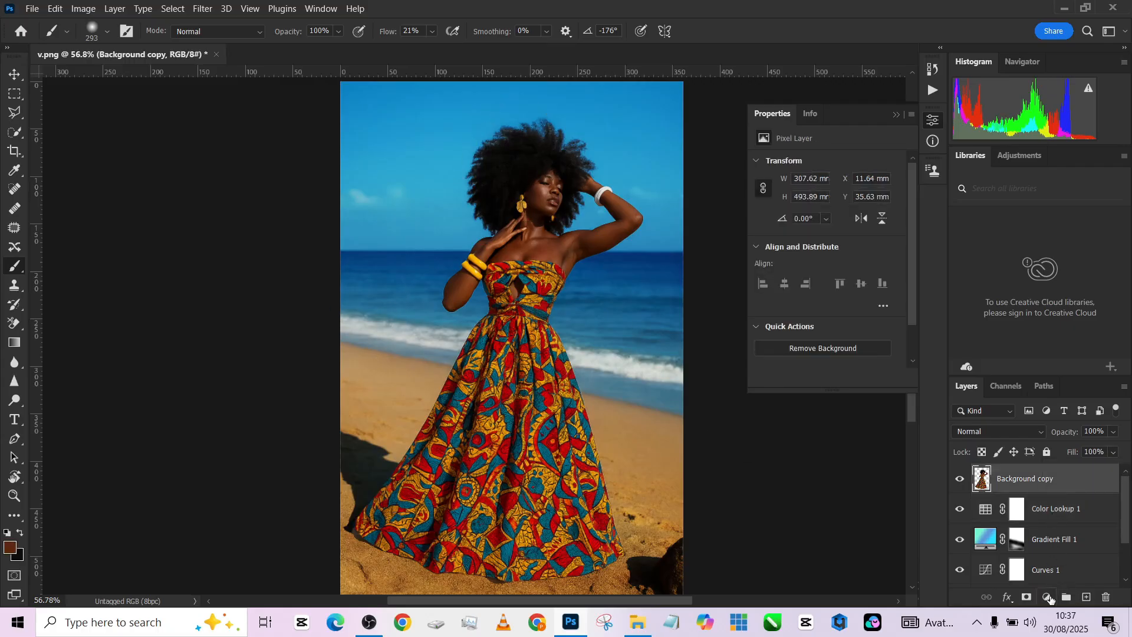
Set Gradient Fill 2 to the Photographic Toning Gold 1 preset.
left_click(1050, 598)
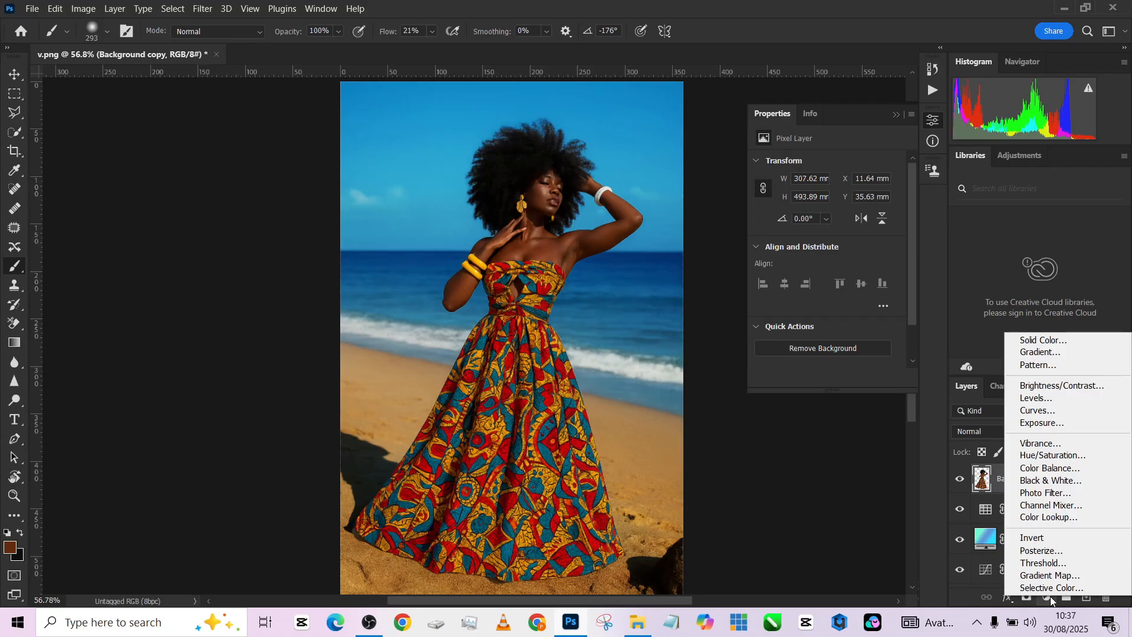
left_click(1039, 353)
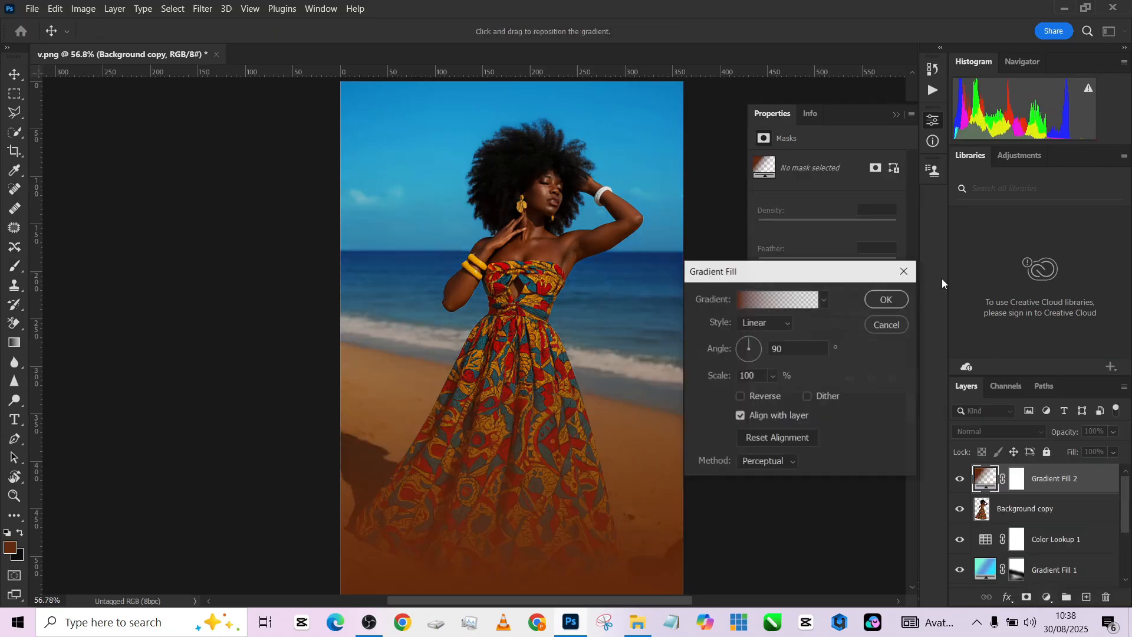
left_click(776, 299)
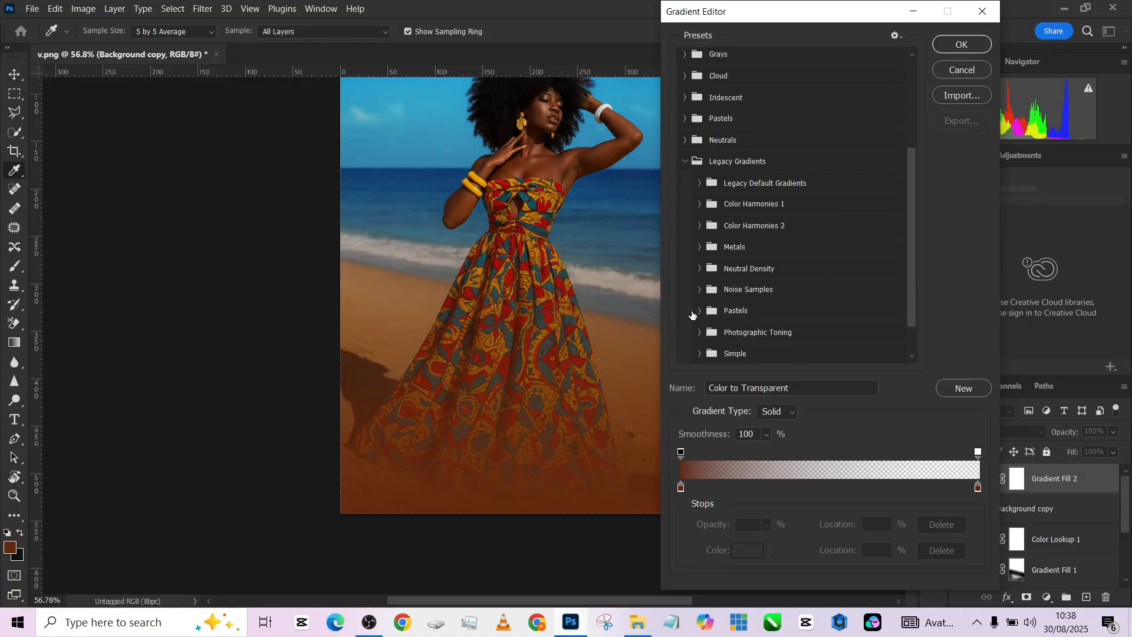
left_click(698, 333)
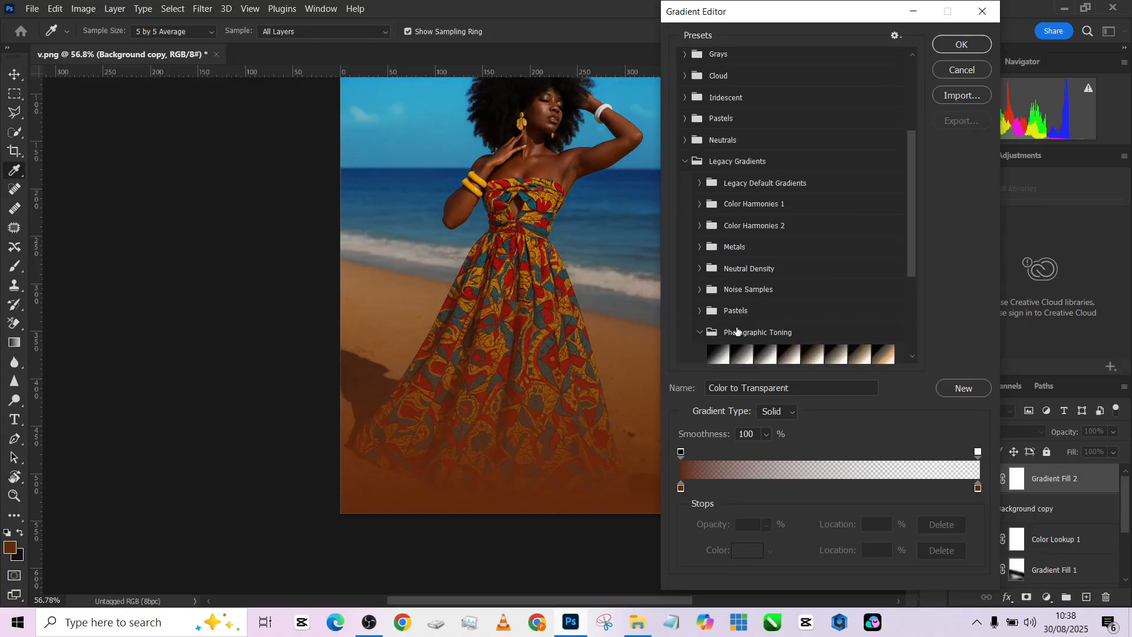
left_click(719, 309)
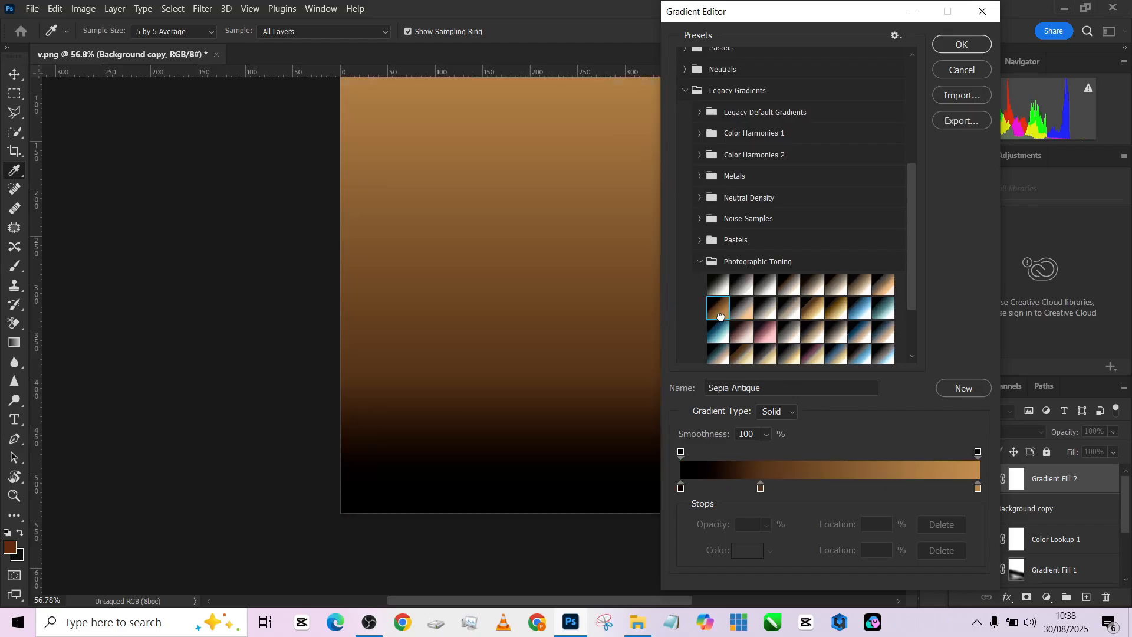
left_click(813, 308)
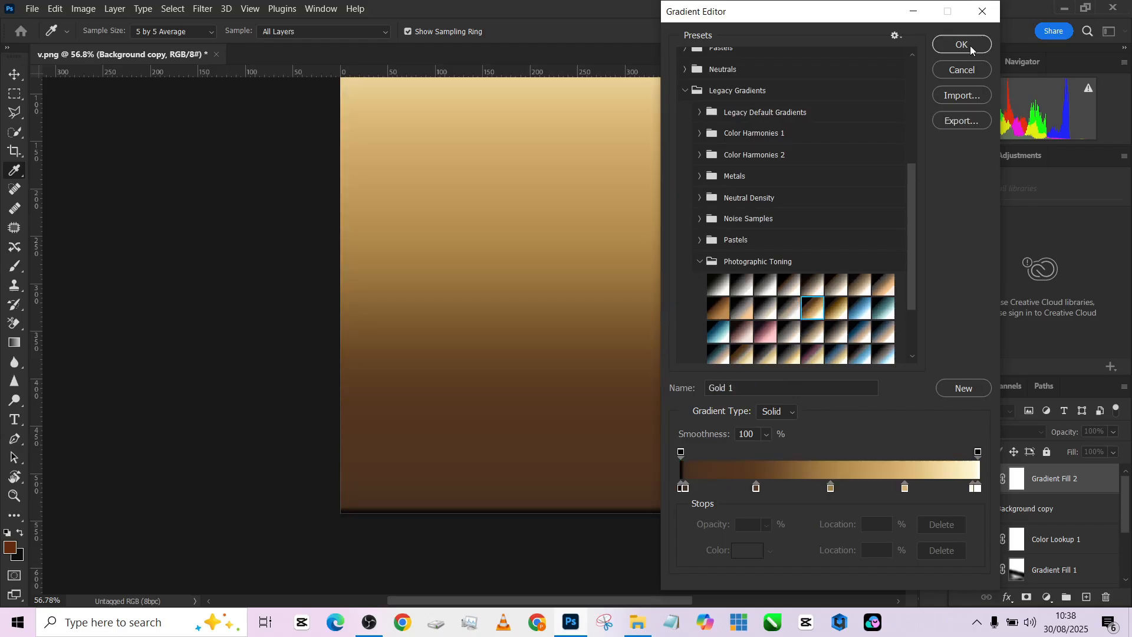
left_click(961, 44)
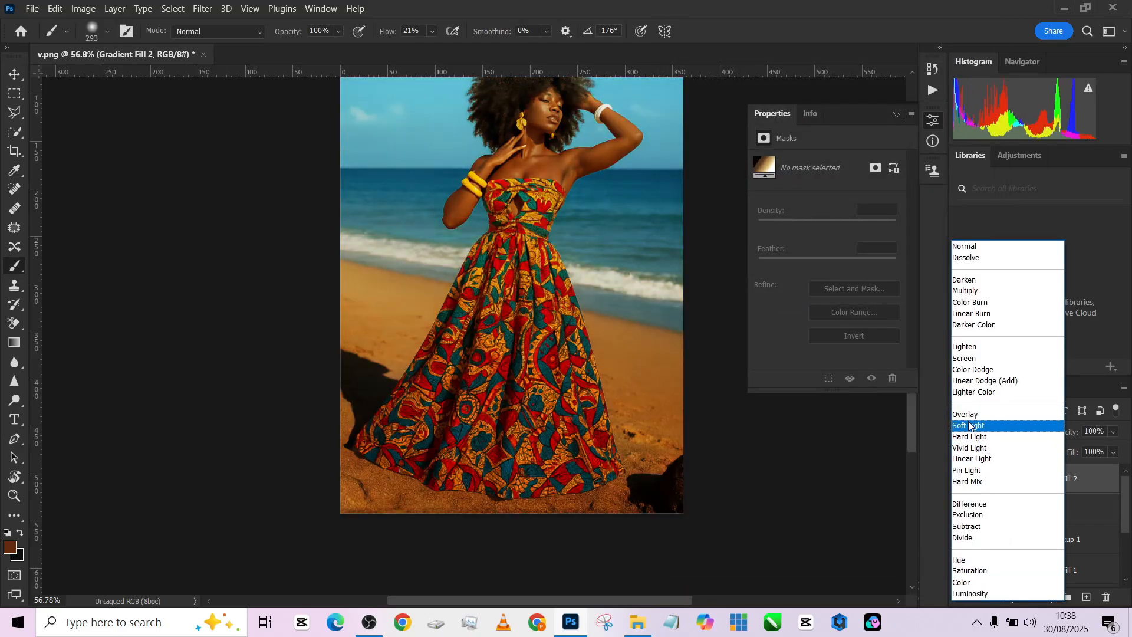
Blend the gold gradient fill in Soft Light.
left_click(974, 324)
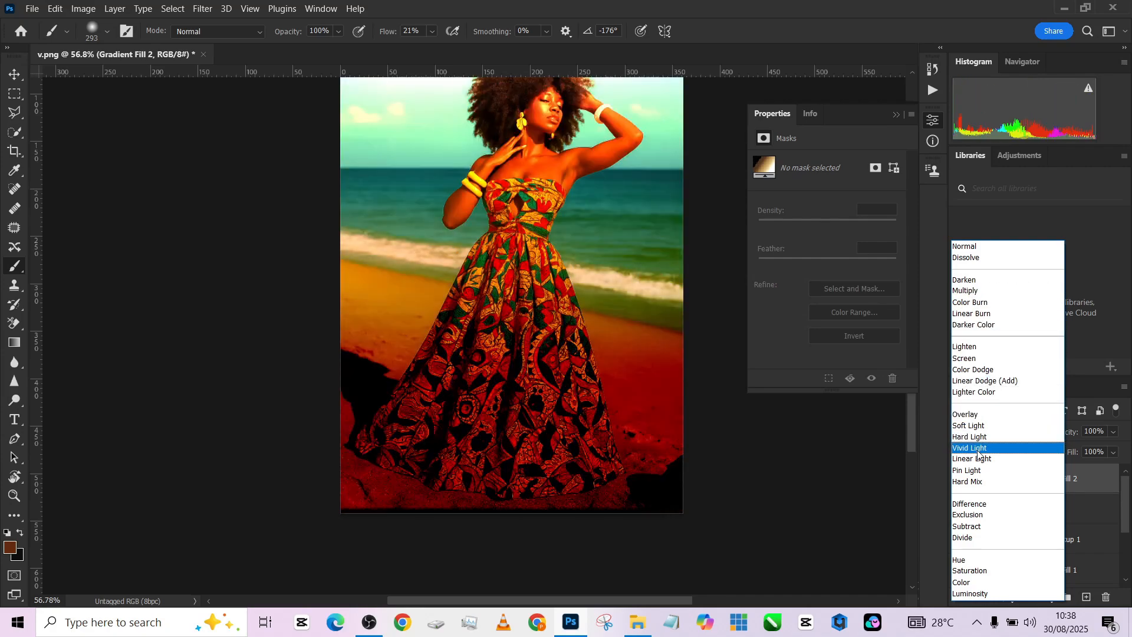
left_click(969, 426)
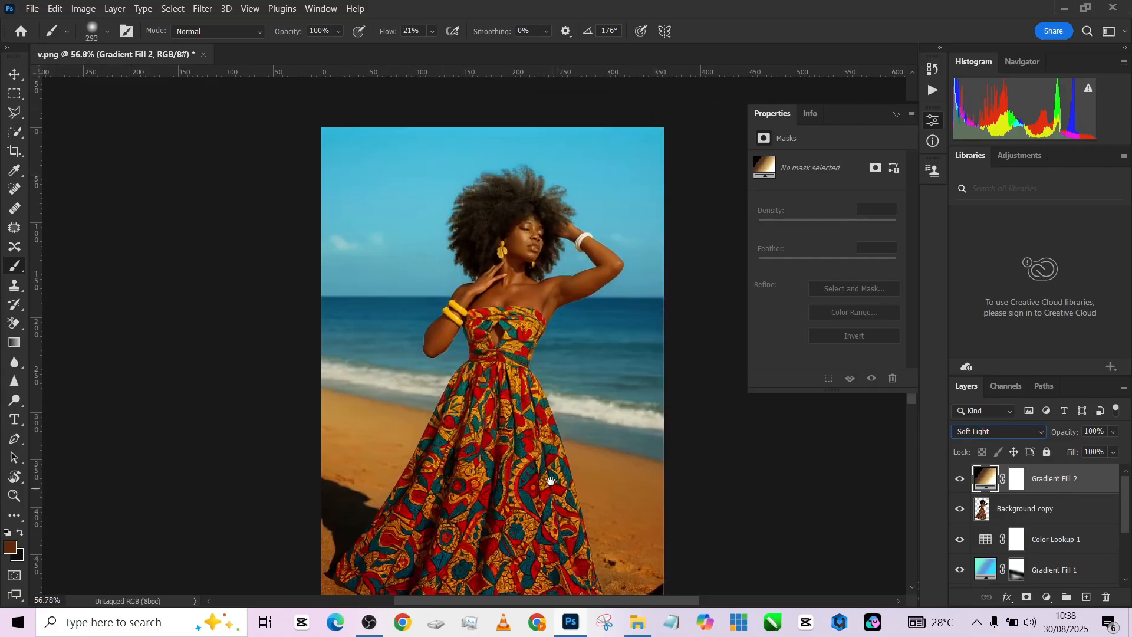
left_click(997, 432)
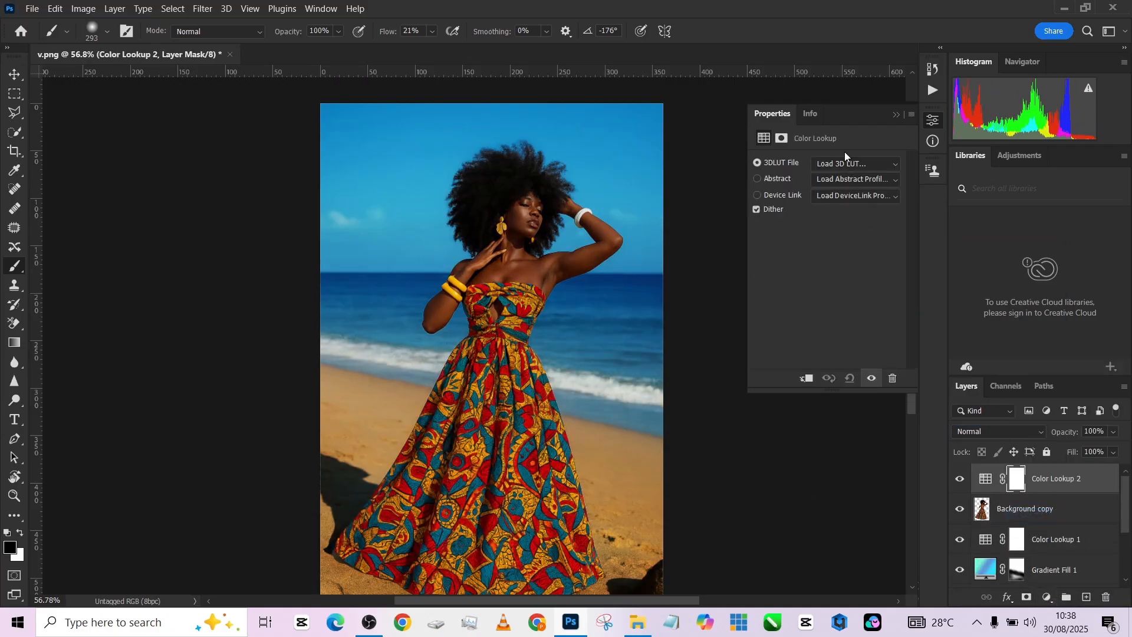
Try Bleach Bypass and Crisp_Warm LUTs on Color Lookup 2, then hide the layer.
left_click(854, 163)
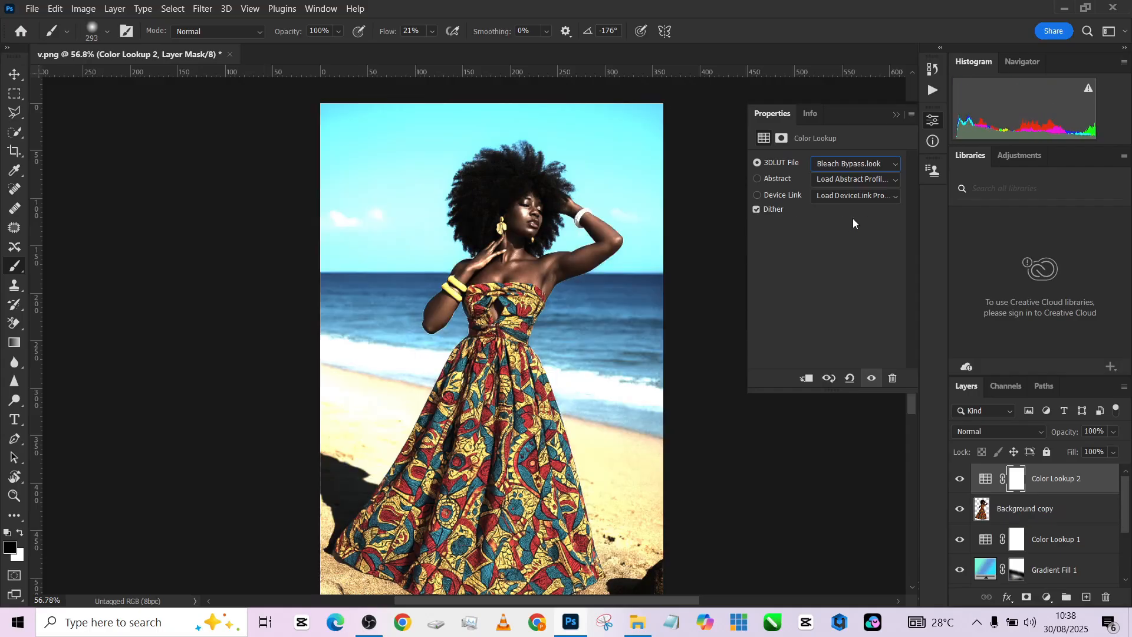
left_click(855, 163)
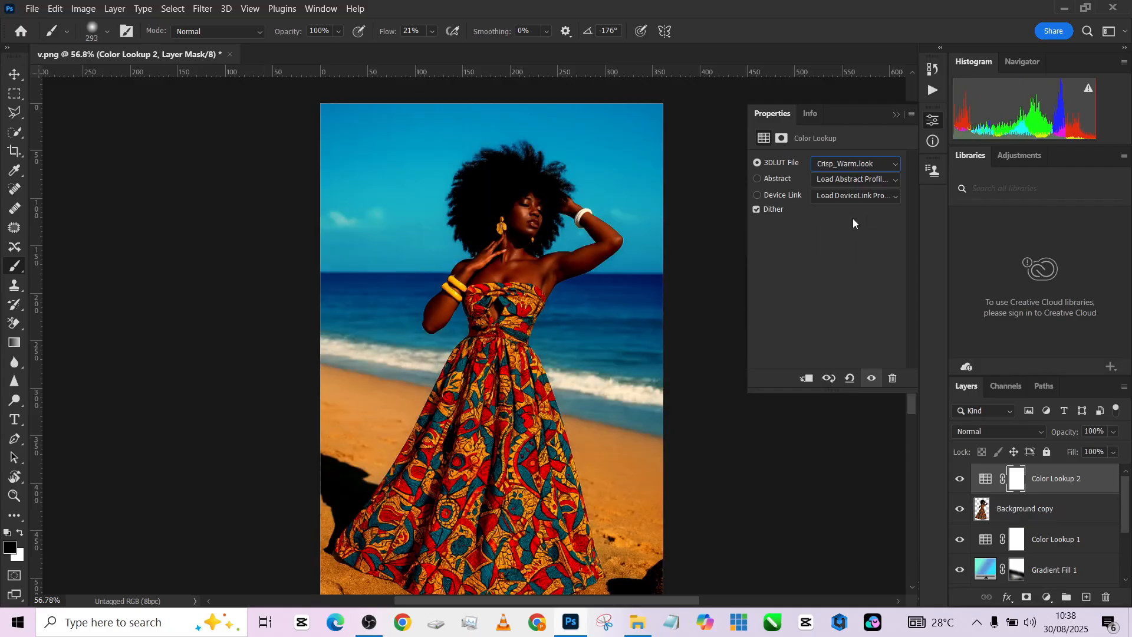
left_click(855, 162)
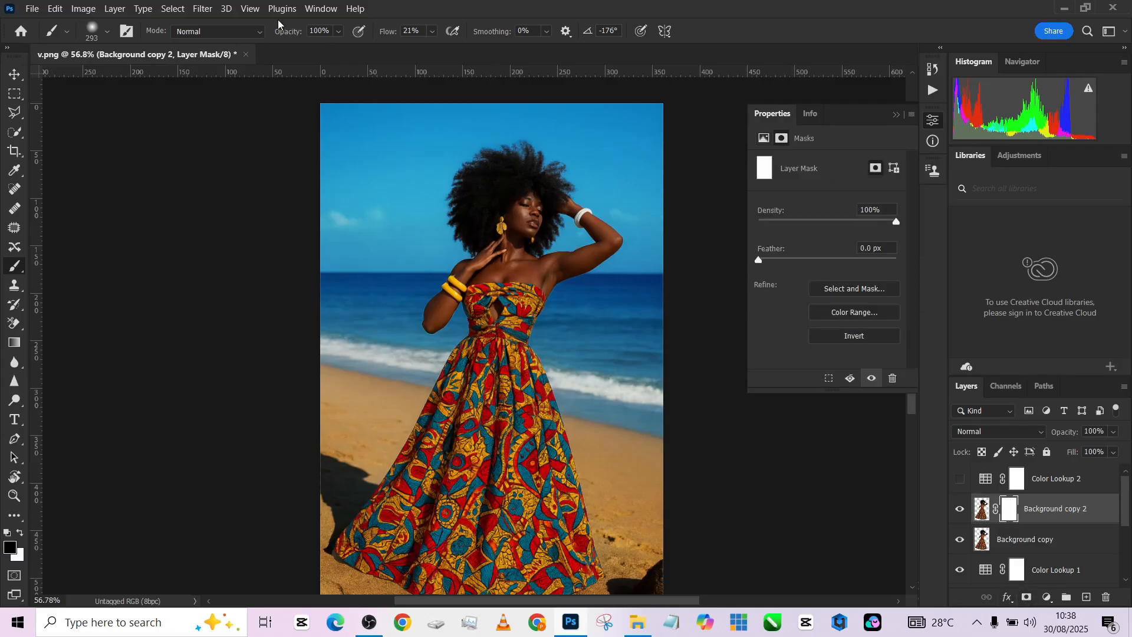
Mask Color Lookup 2 to the woman via Color Range and blend it in Soft Light.
left_click(172, 9)
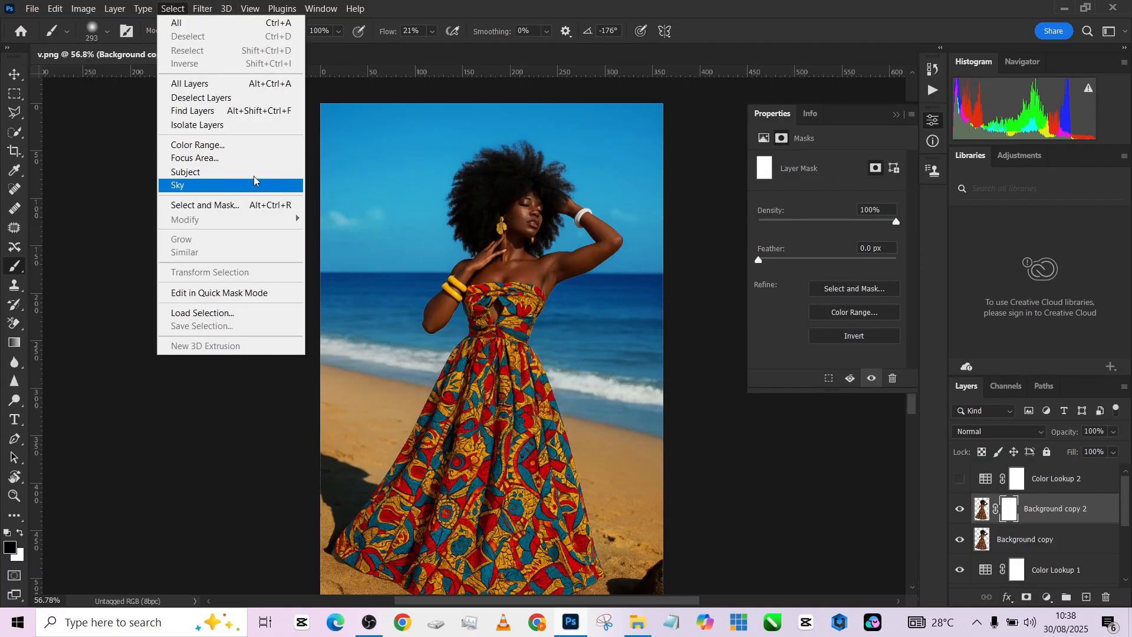
left_click(197, 144)
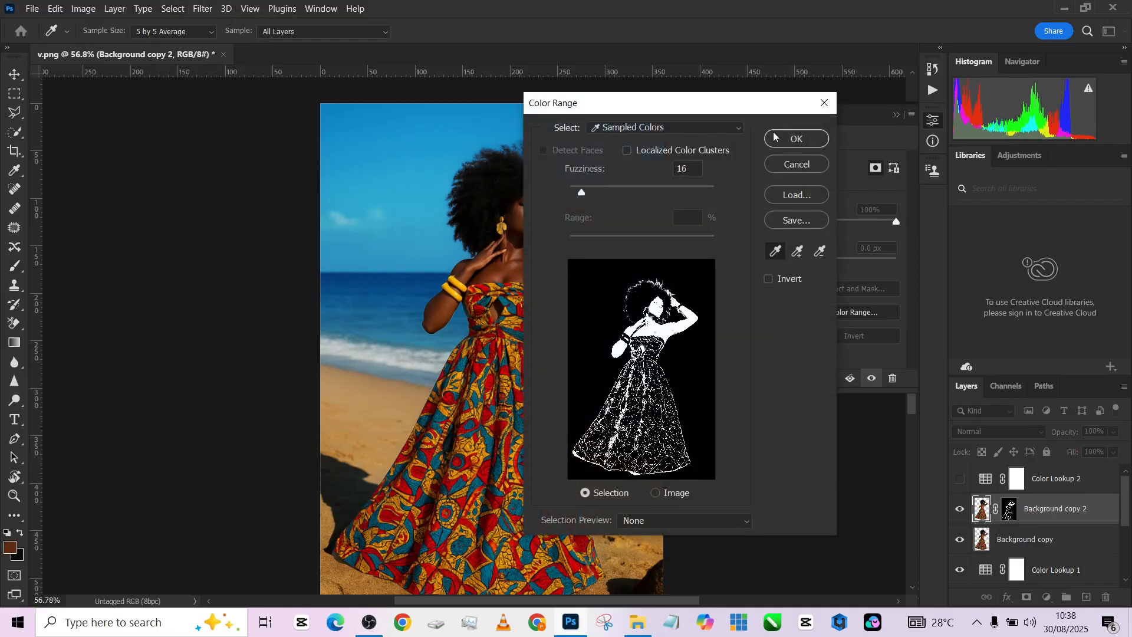
left_click(797, 138)
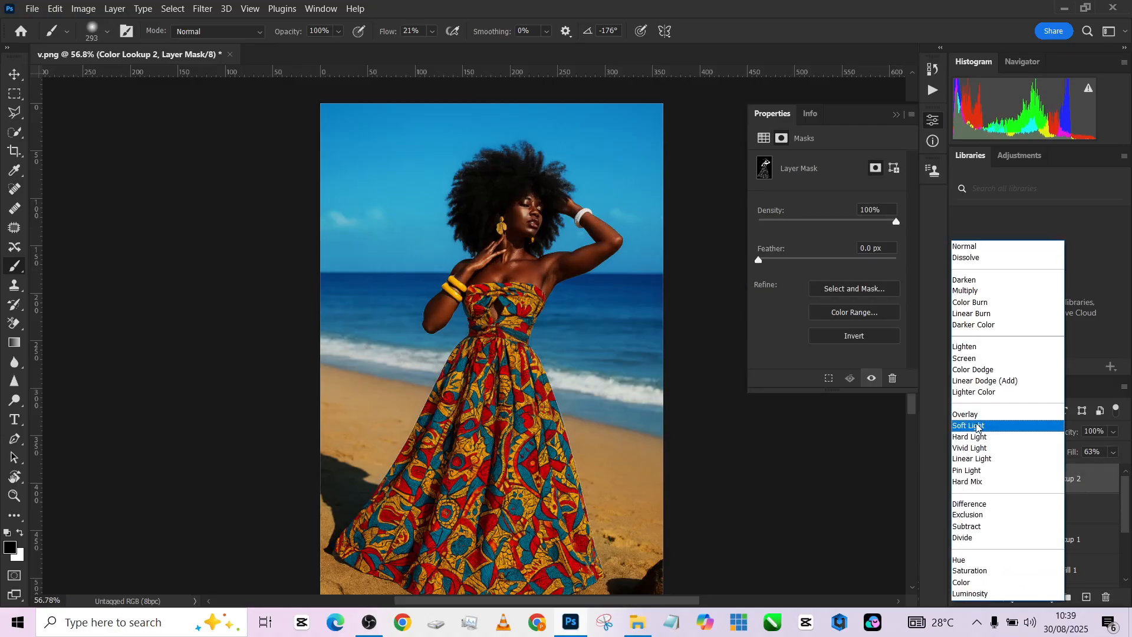
left_click(968, 426)
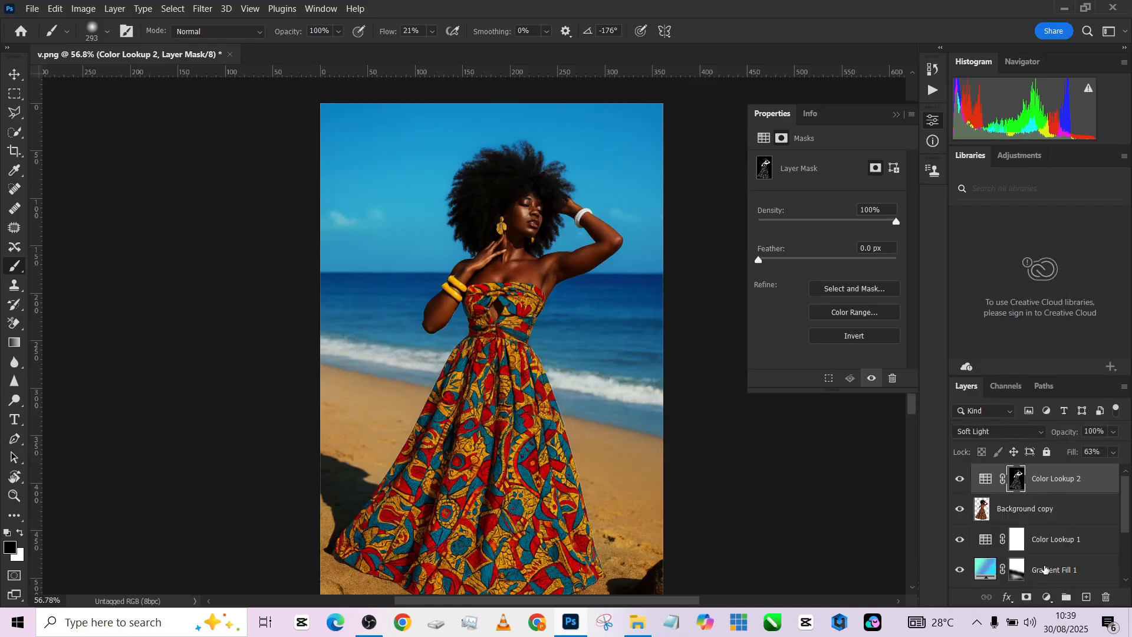
Add Curves 2 lifting midtones, copy the woman's mask onto it and blend in Luminosity.
left_click(1046, 597)
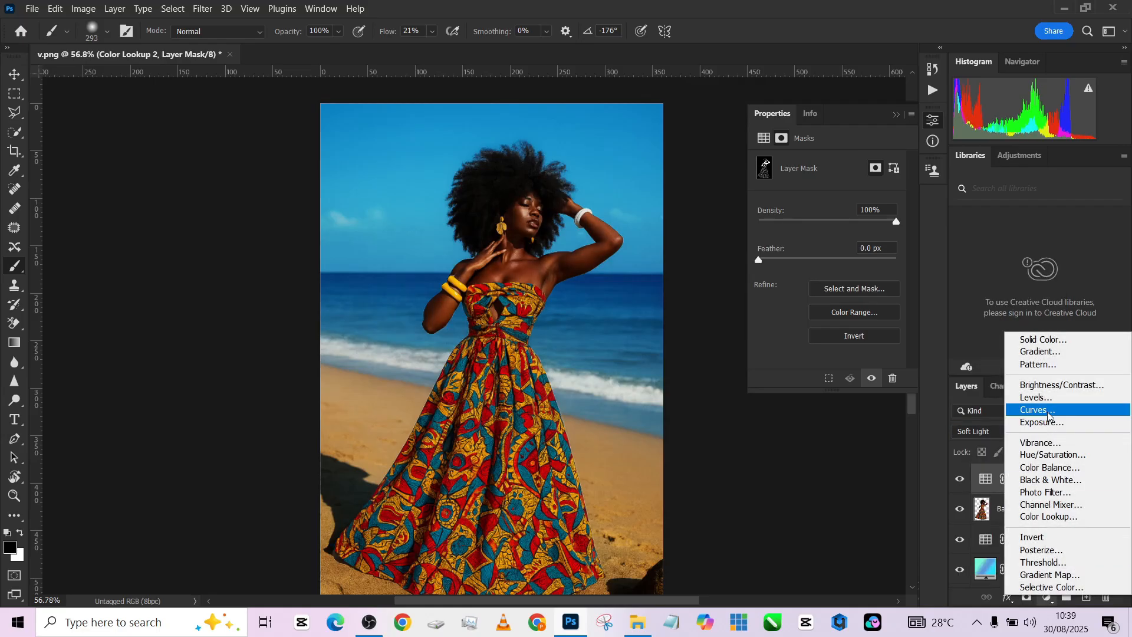
left_click(1034, 410)
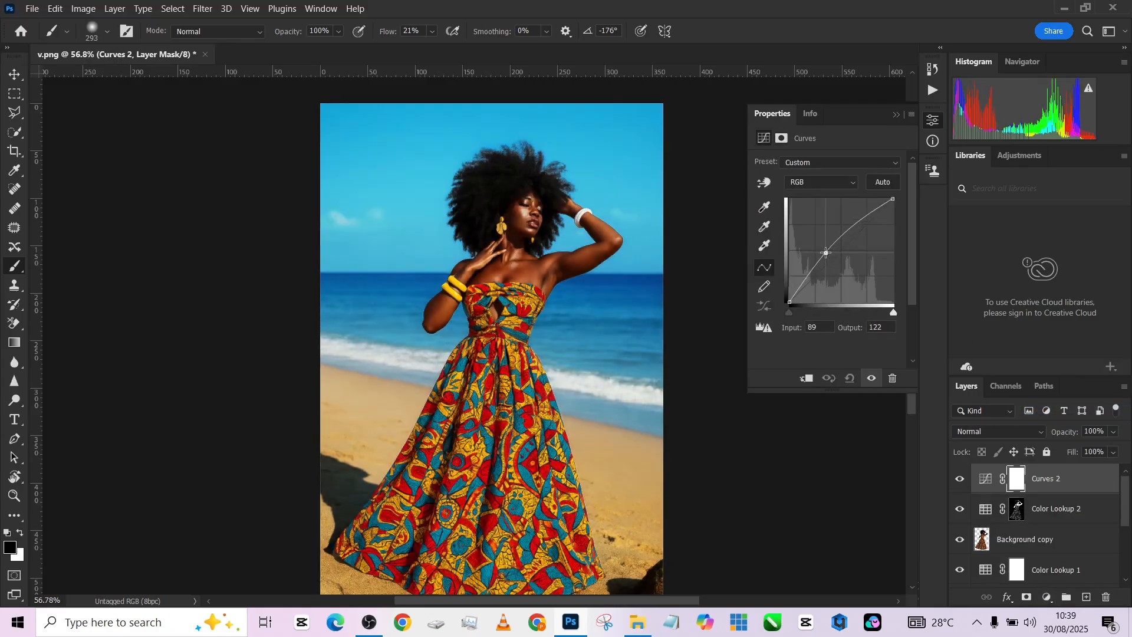
left_click_drag(826, 253, 824, 250)
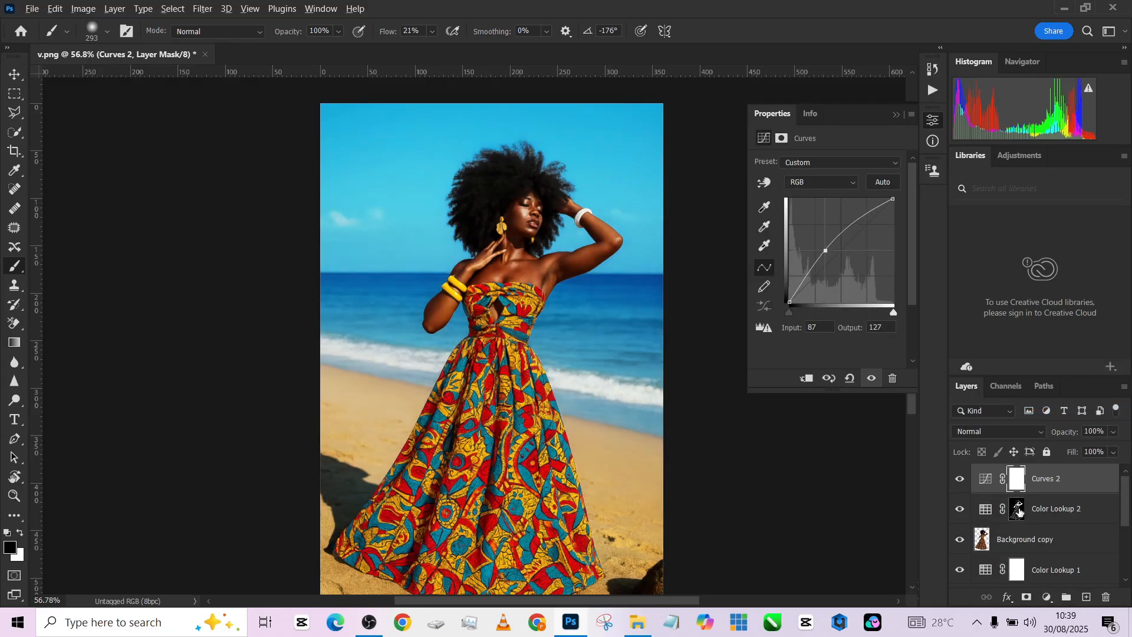
left_click(1016, 477)
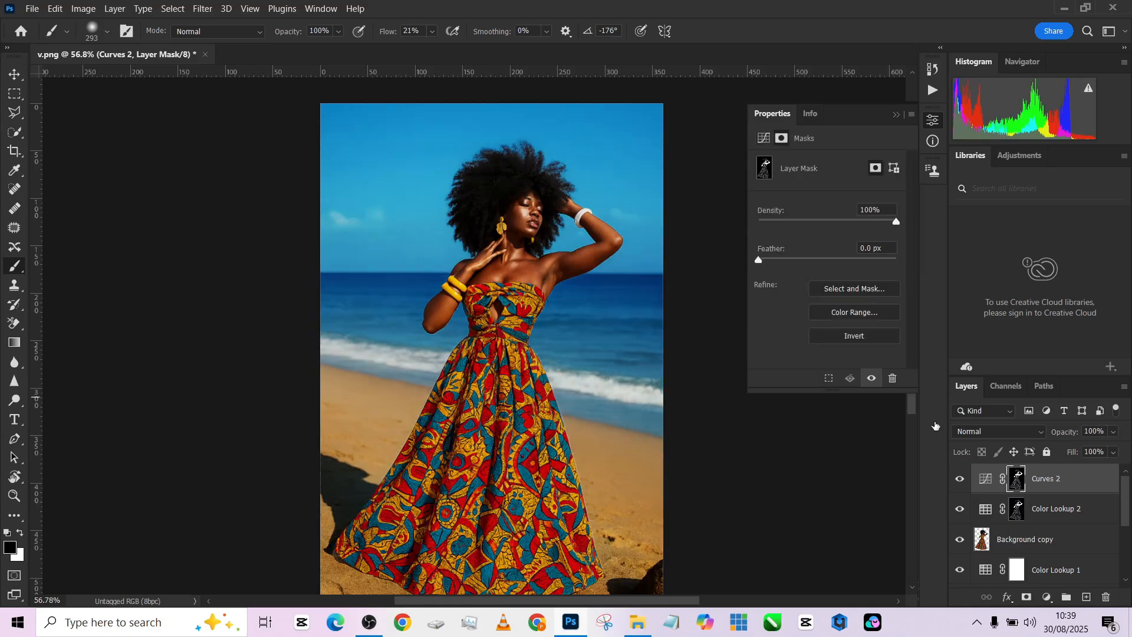
left_click(996, 432)
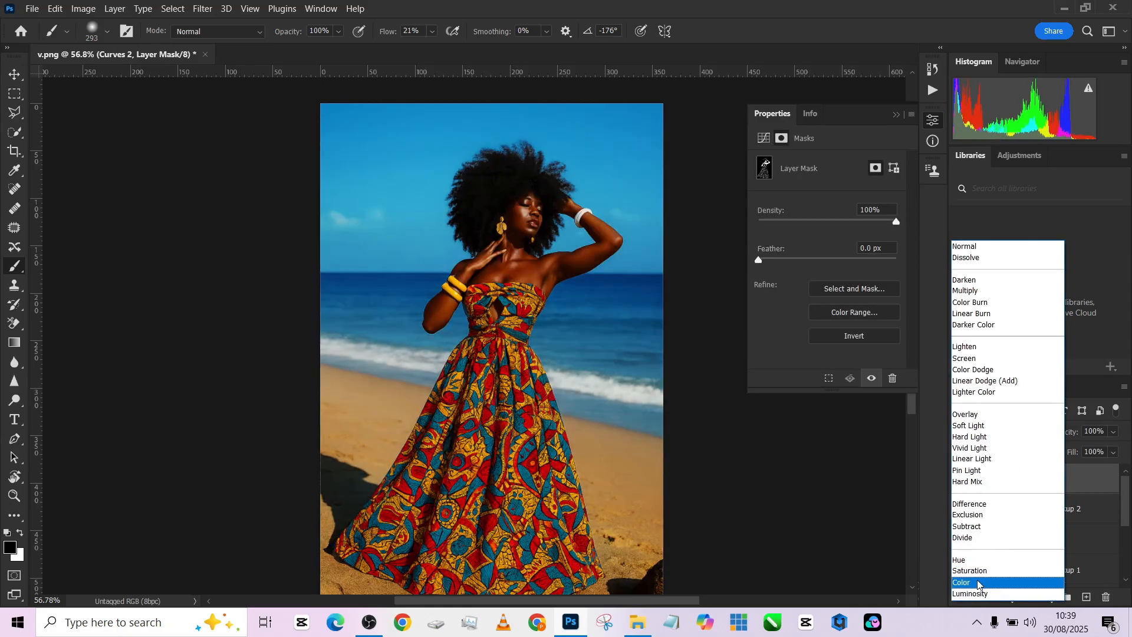
left_click(970, 594)
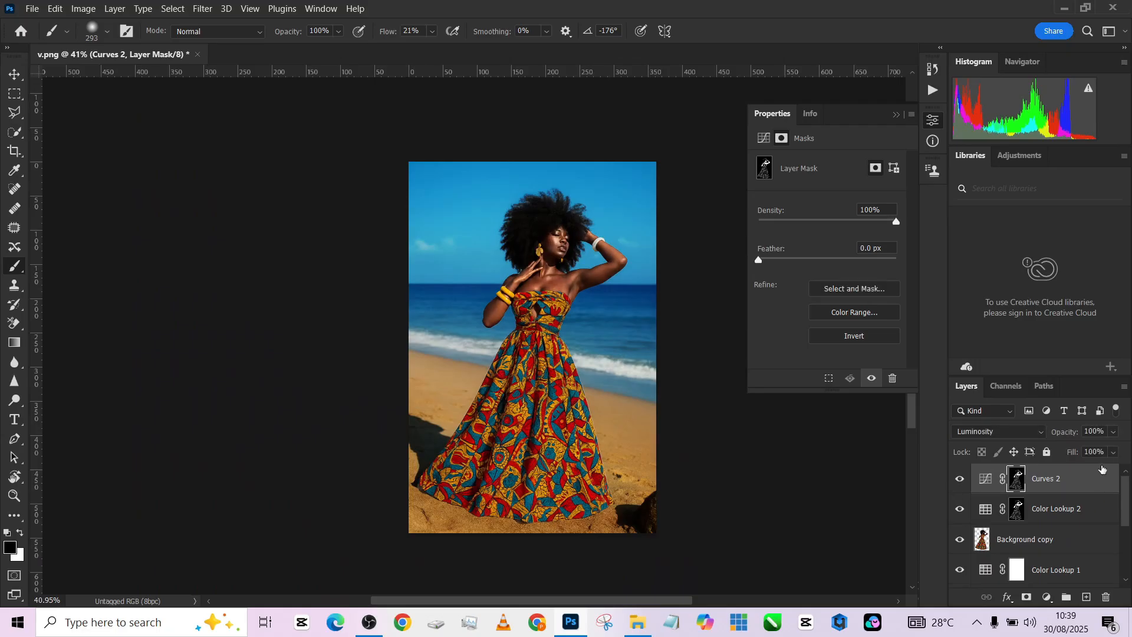
Keep Color Lookup 2 blended in Soft Light.
left_click(1056, 508)
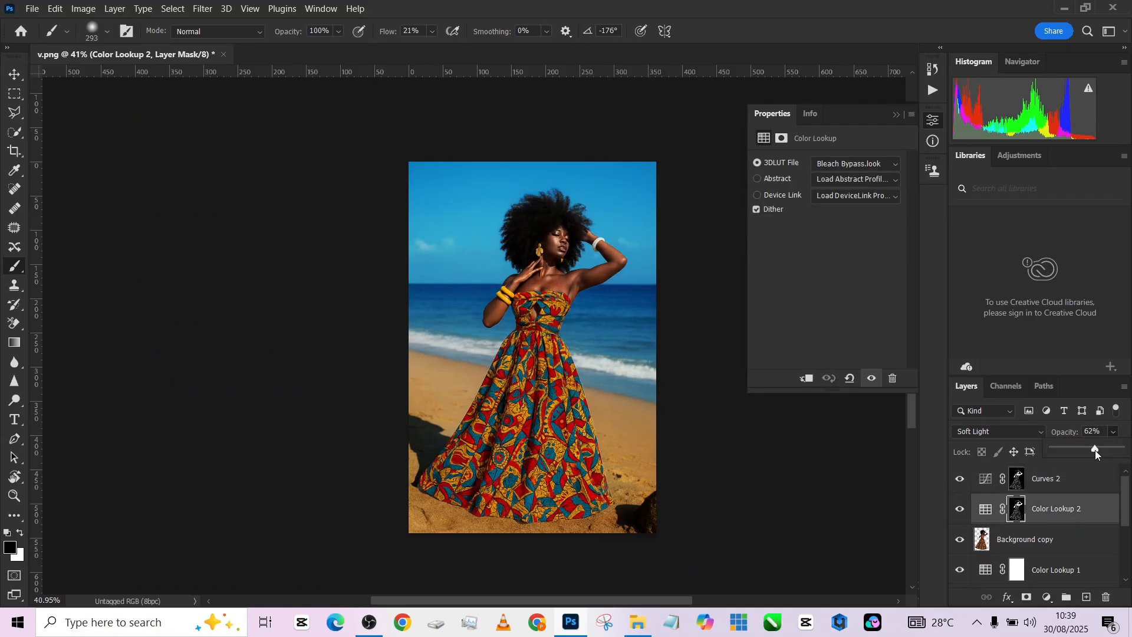
left_click(997, 432)
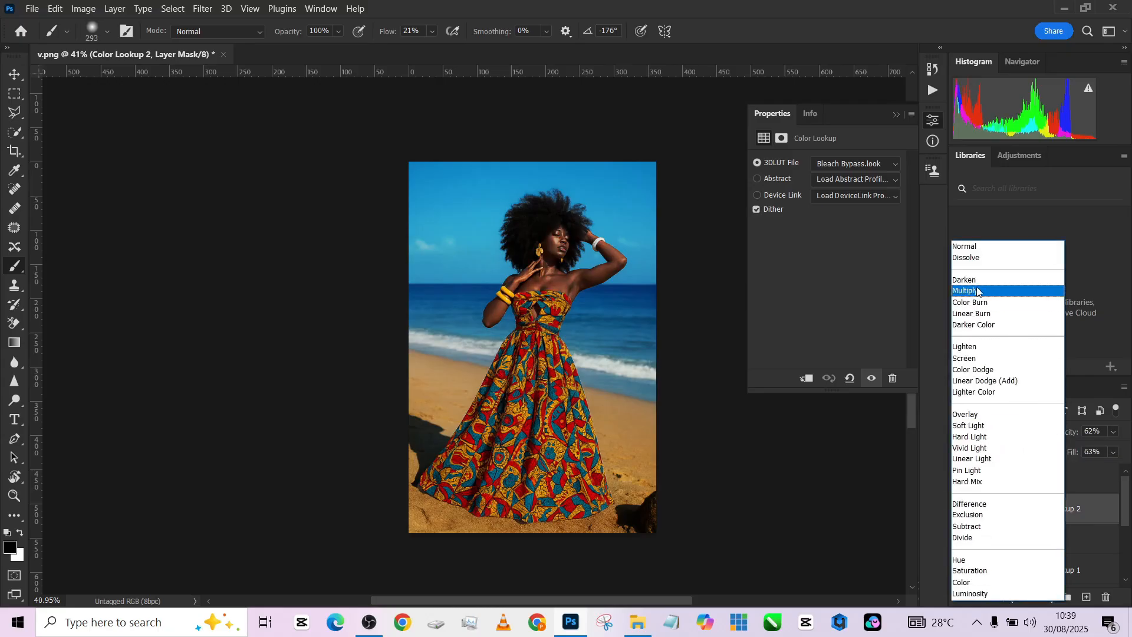
mouse_move(968, 257)
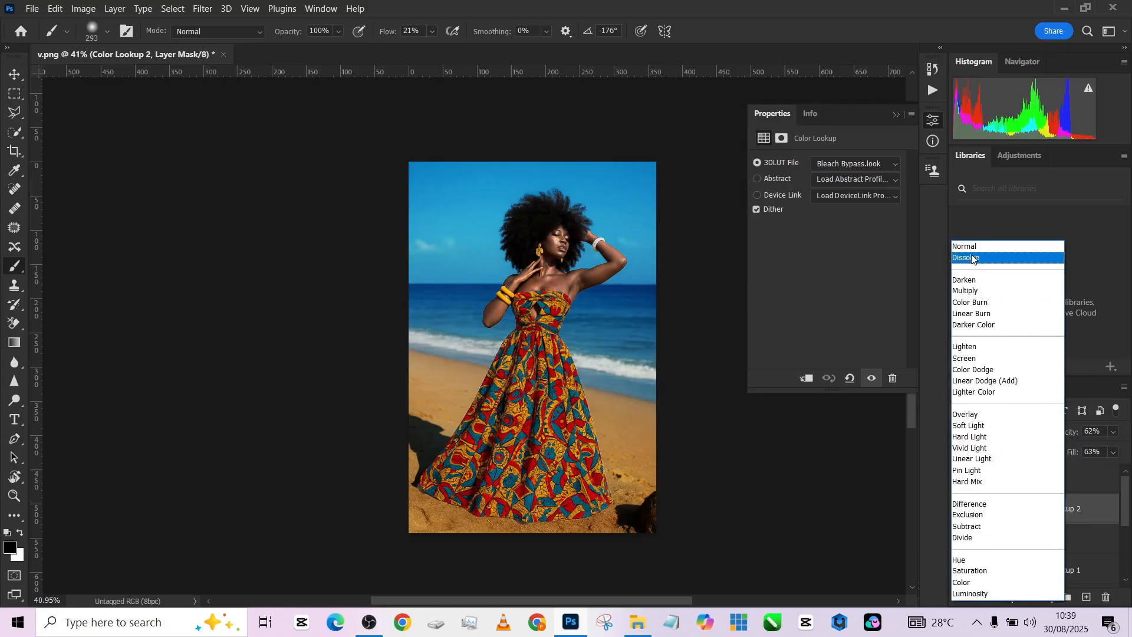
mouse_move(966, 414)
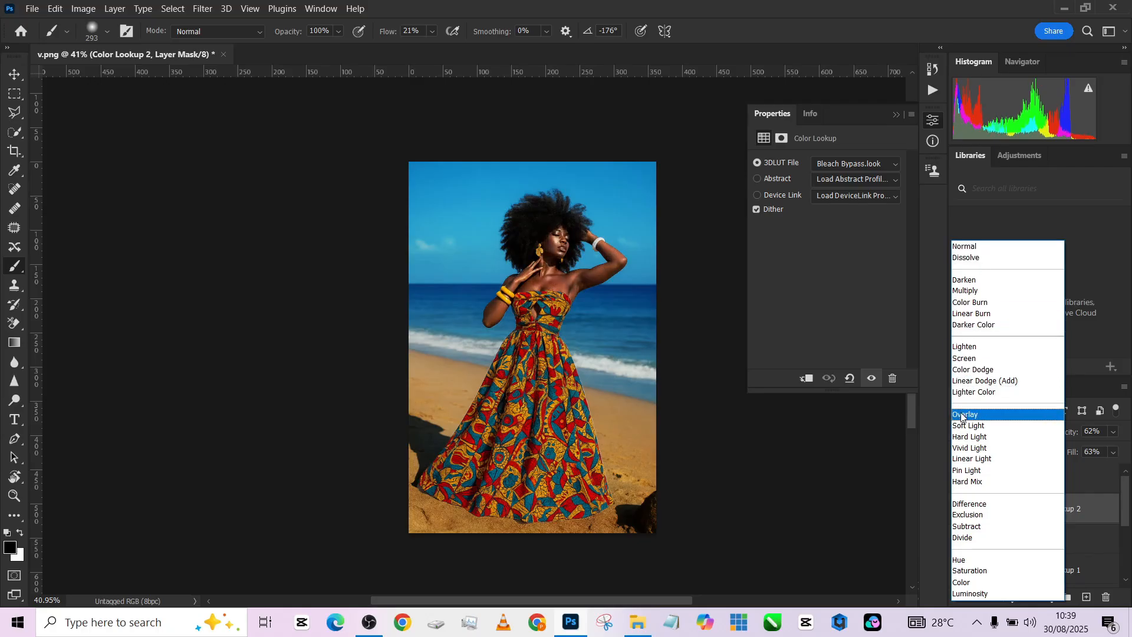
left_click(969, 426)
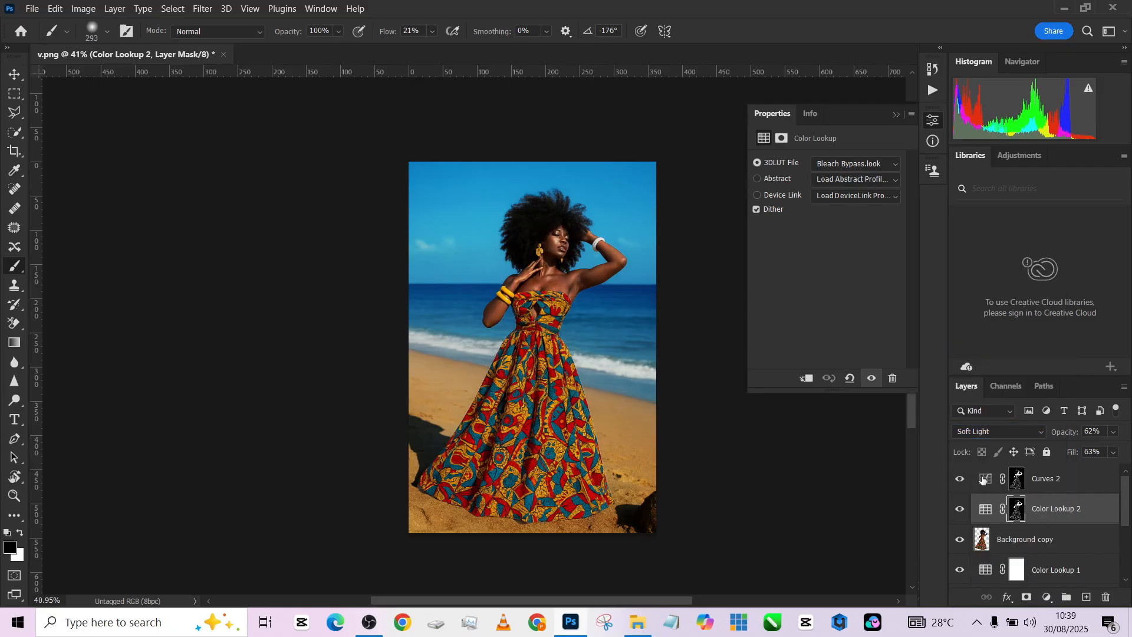
Raise the highlights of Curves 2 further and lower its fill to 70%.
left_click(1045, 477)
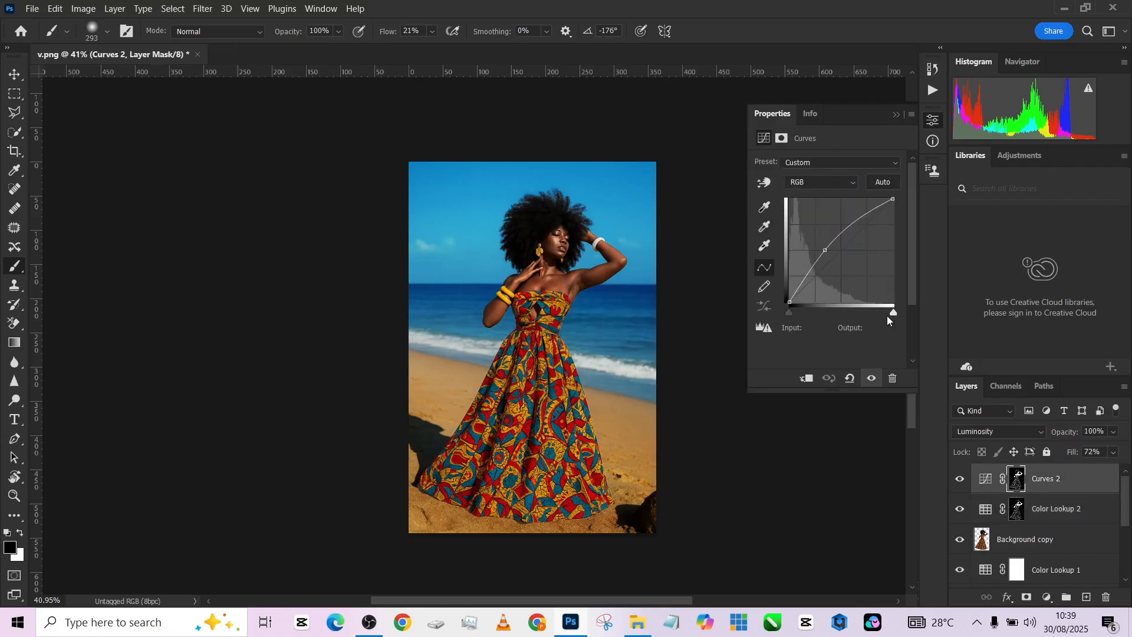
left_click_drag(893, 311, 882, 181)
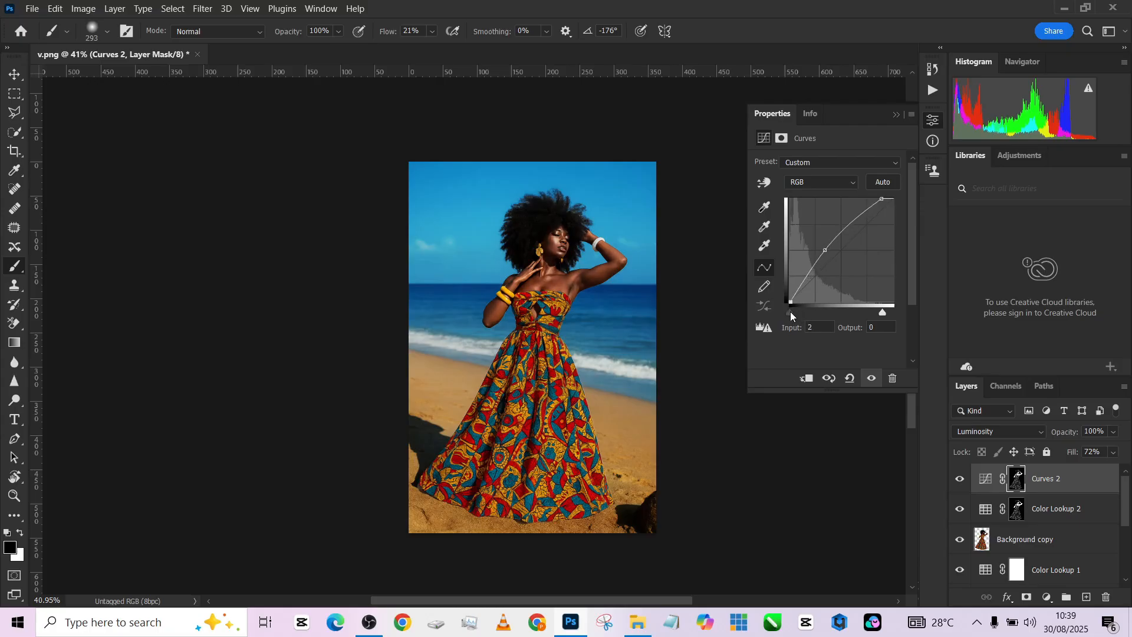
left_click(1092, 452)
type("70")
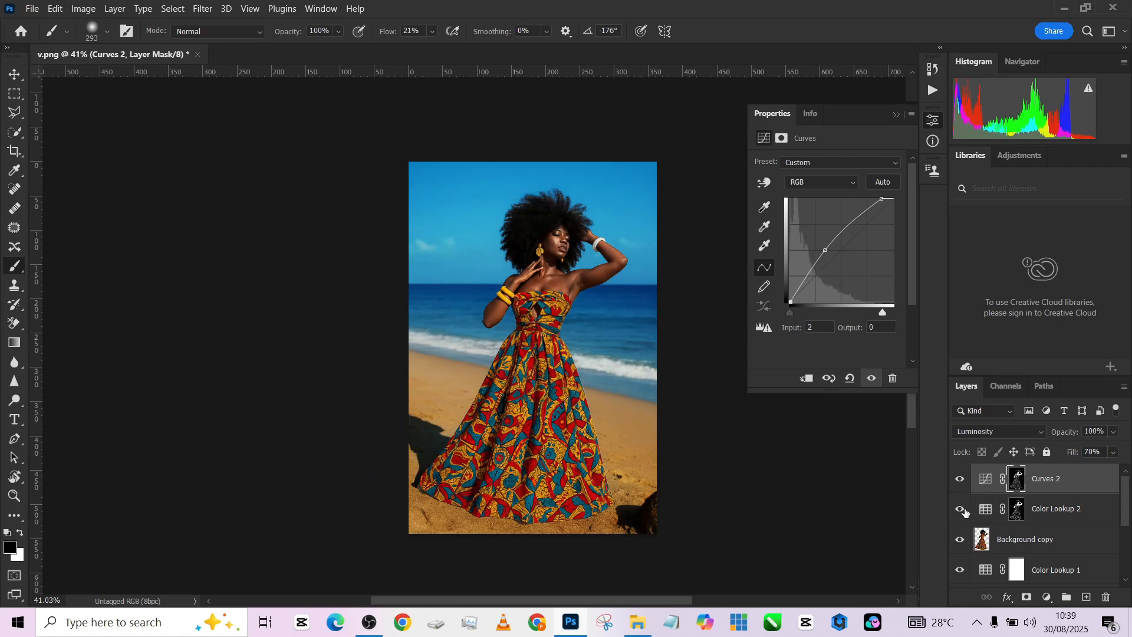
left_click(1054, 508)
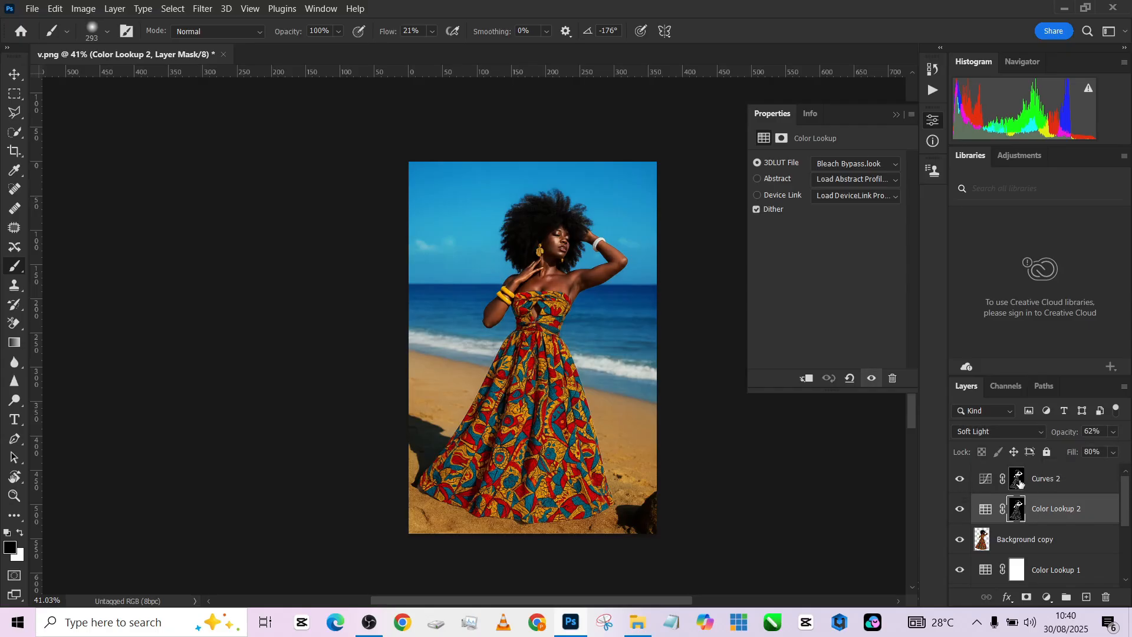
Add a Gradient Fill layer above Curves 2 using the Gold 1 Photographic Toning gradient.
left_click(1046, 479)
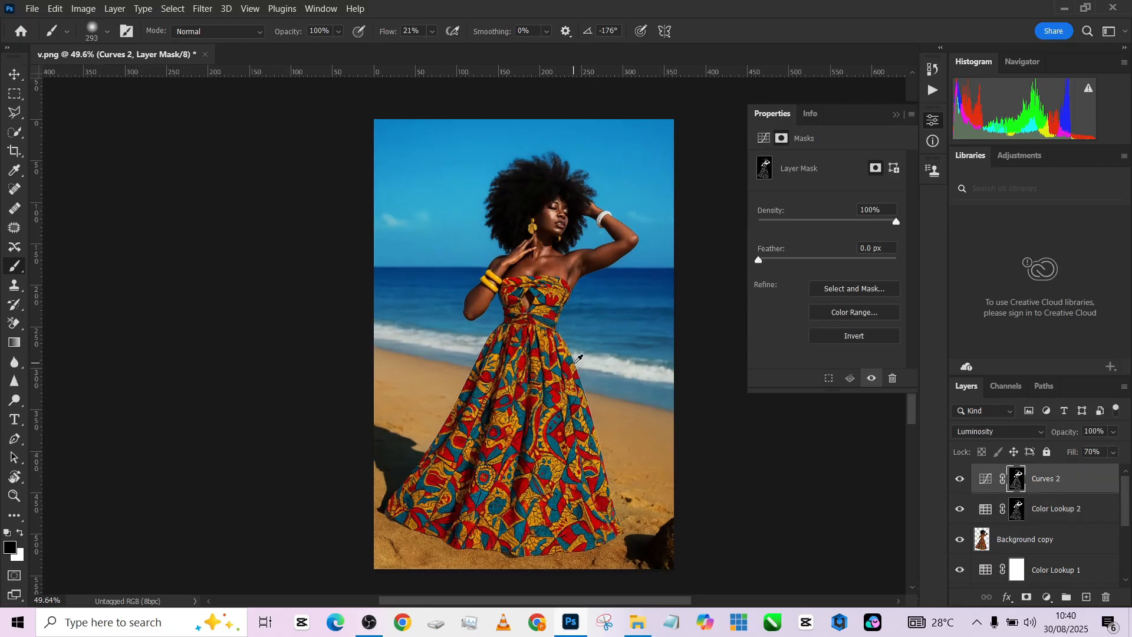
left_click(1026, 597)
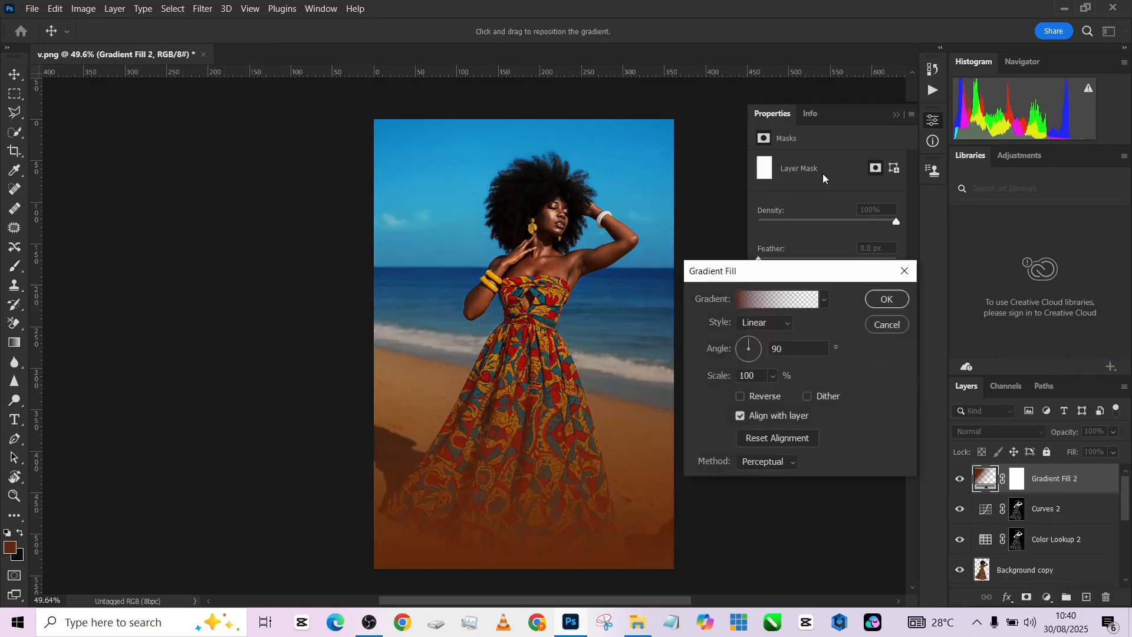
left_click(774, 298)
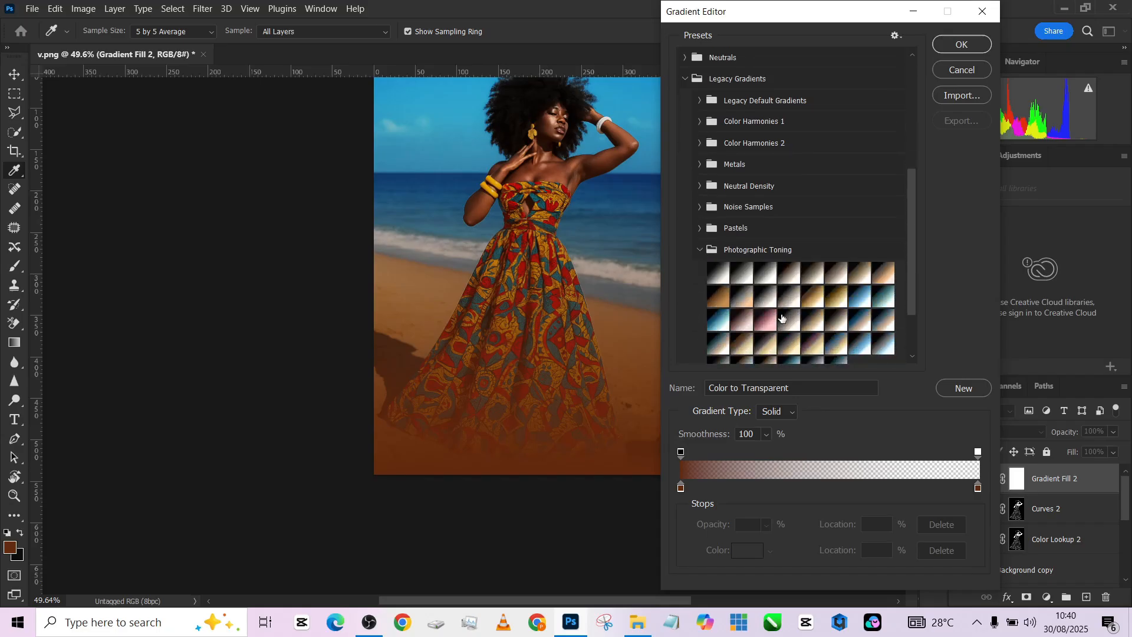
left_click(810, 295)
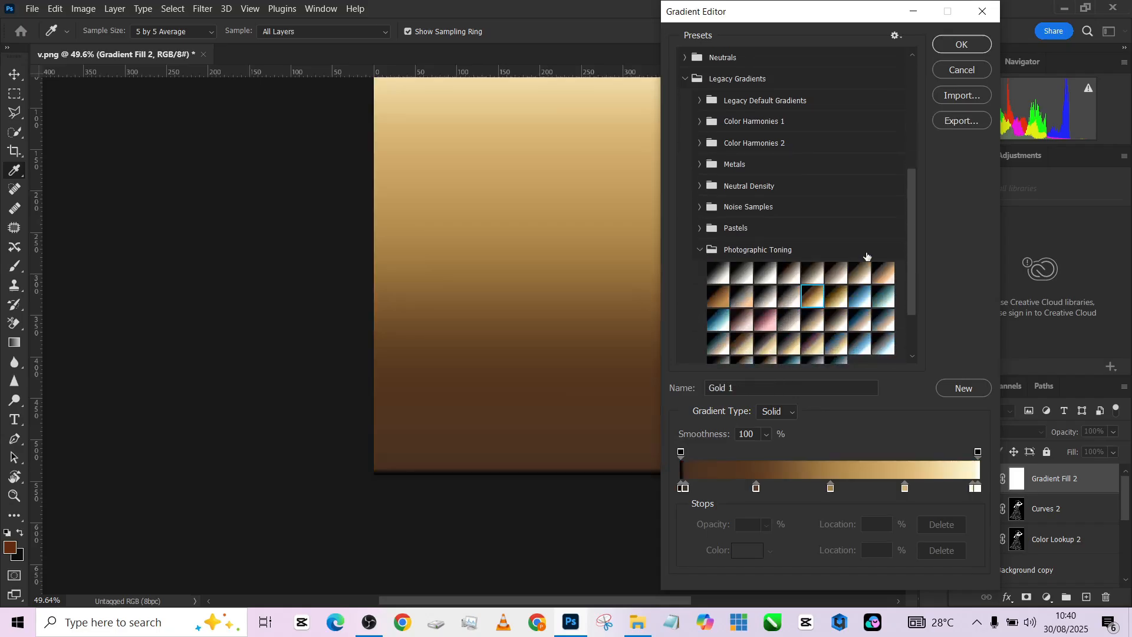
left_click(962, 44)
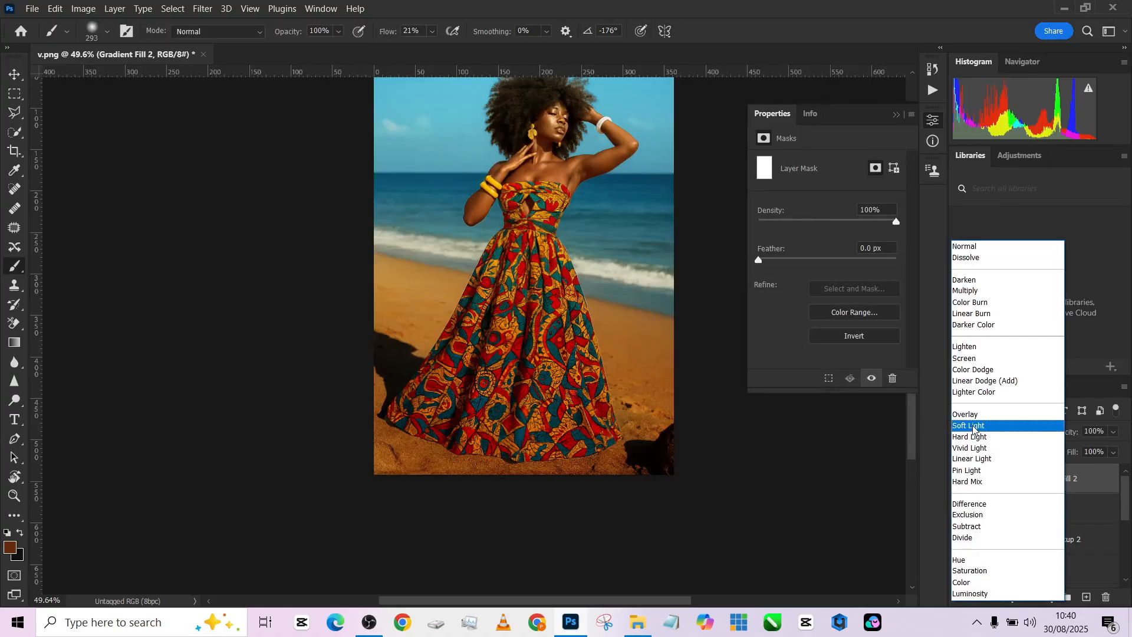
Set Gradient Fill 2 to Soft Light, copy the Curves 2 mask onto it, and lower Fill to 47%.
left_click(968, 425)
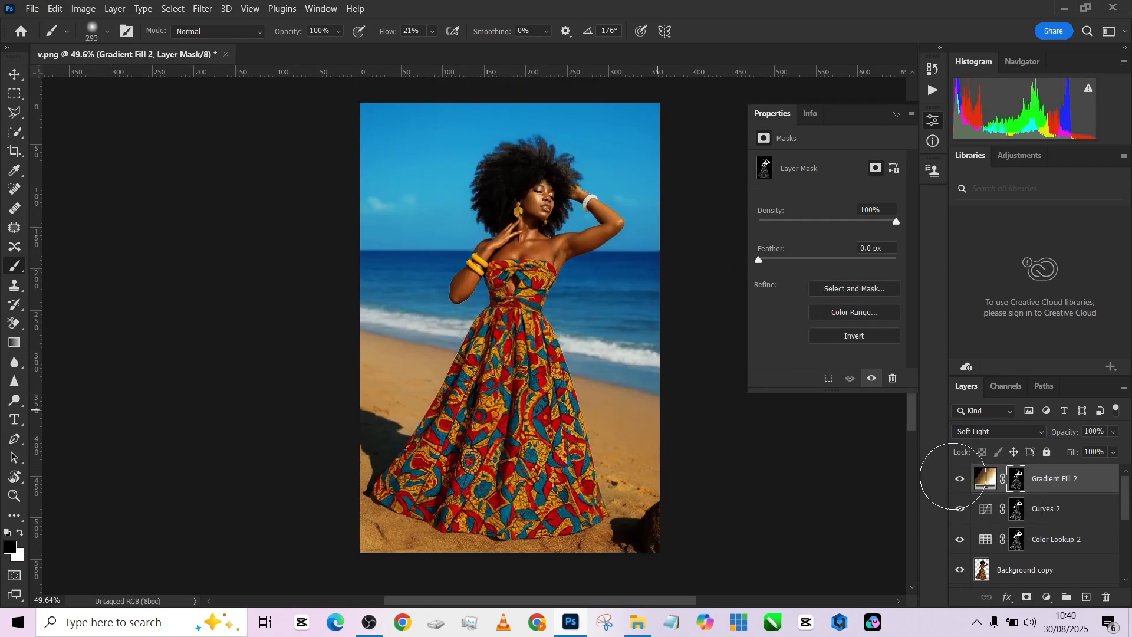
left_click_drag(1119, 452, 1083, 470)
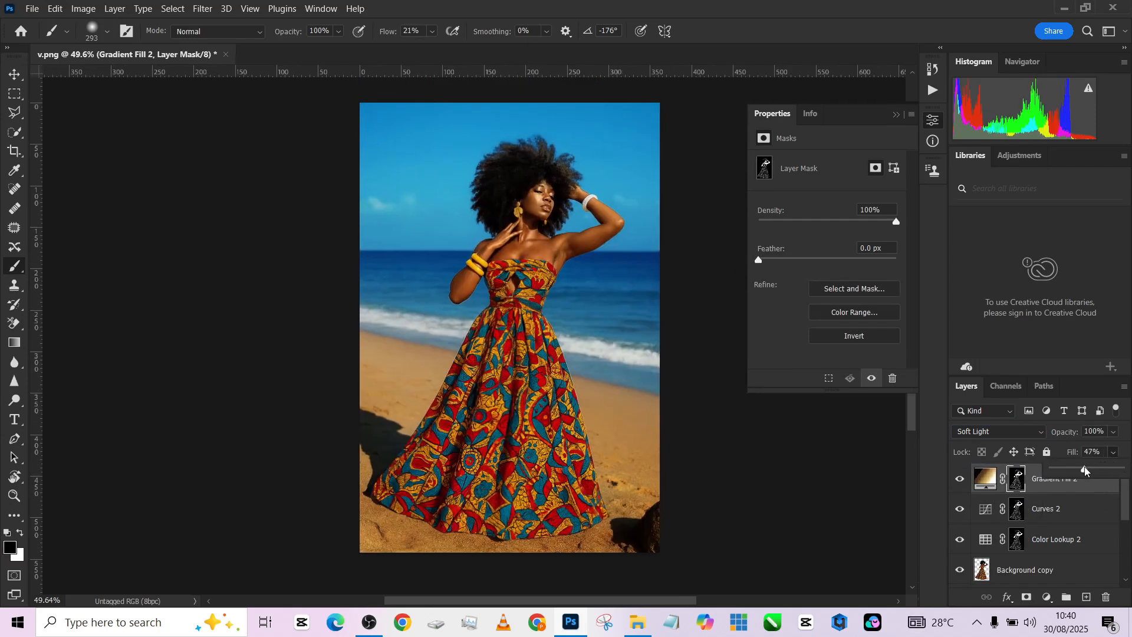
left_click_drag(1086, 471, 1075, 452)
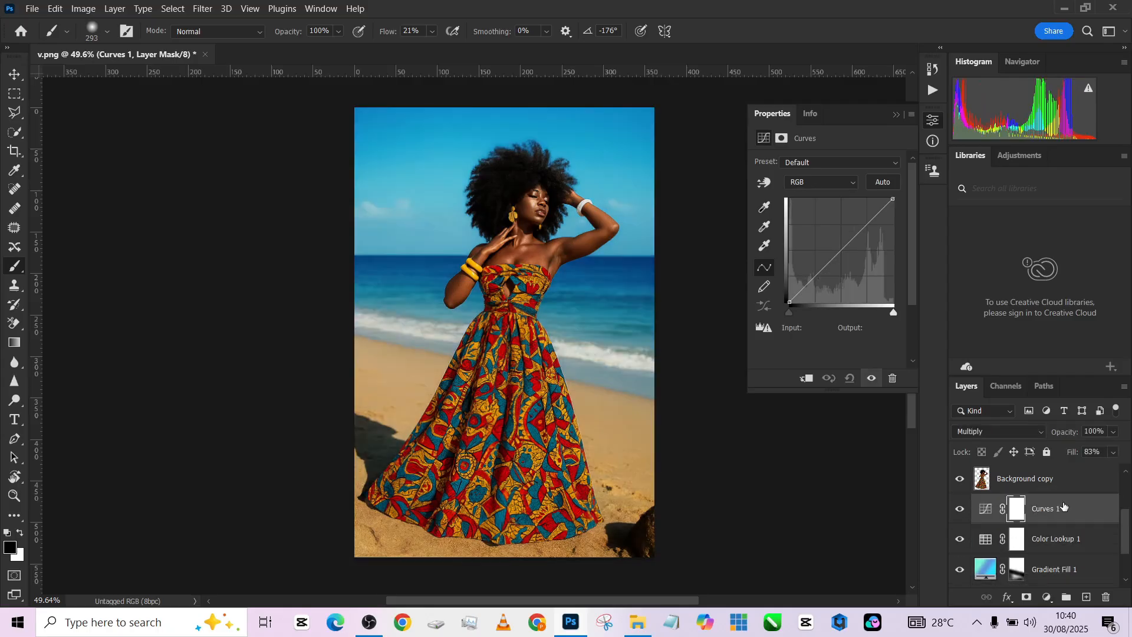
Pull the Curves 1 RGB midtones down to darken the background and reduce its Fill to 85%.
left_click(1055, 569)
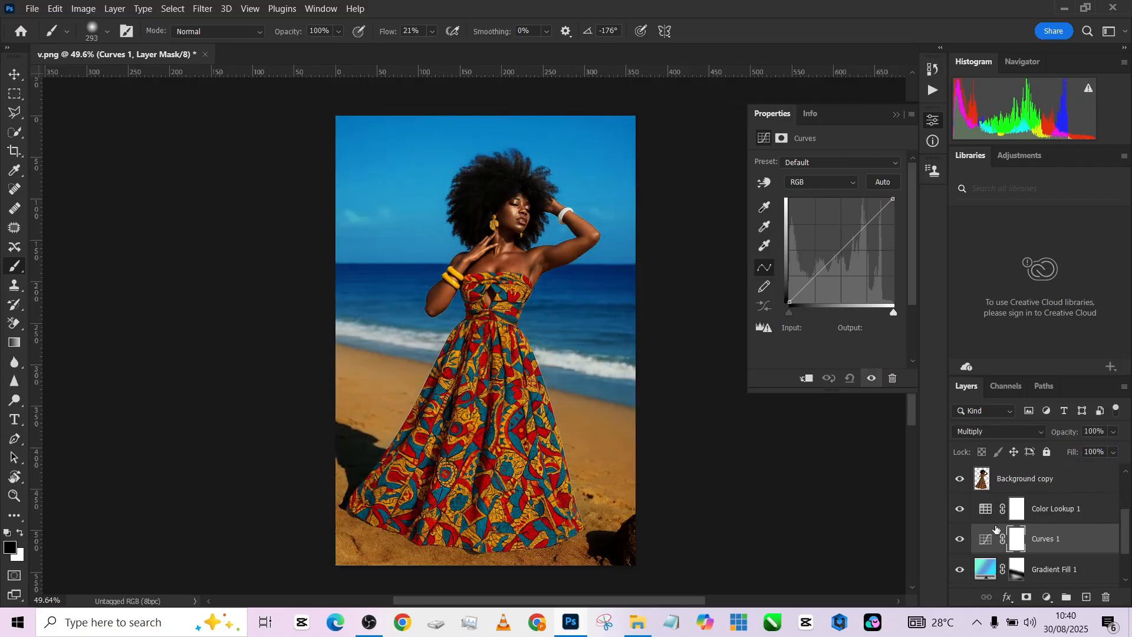
left_click_drag(840, 249, 842, 255)
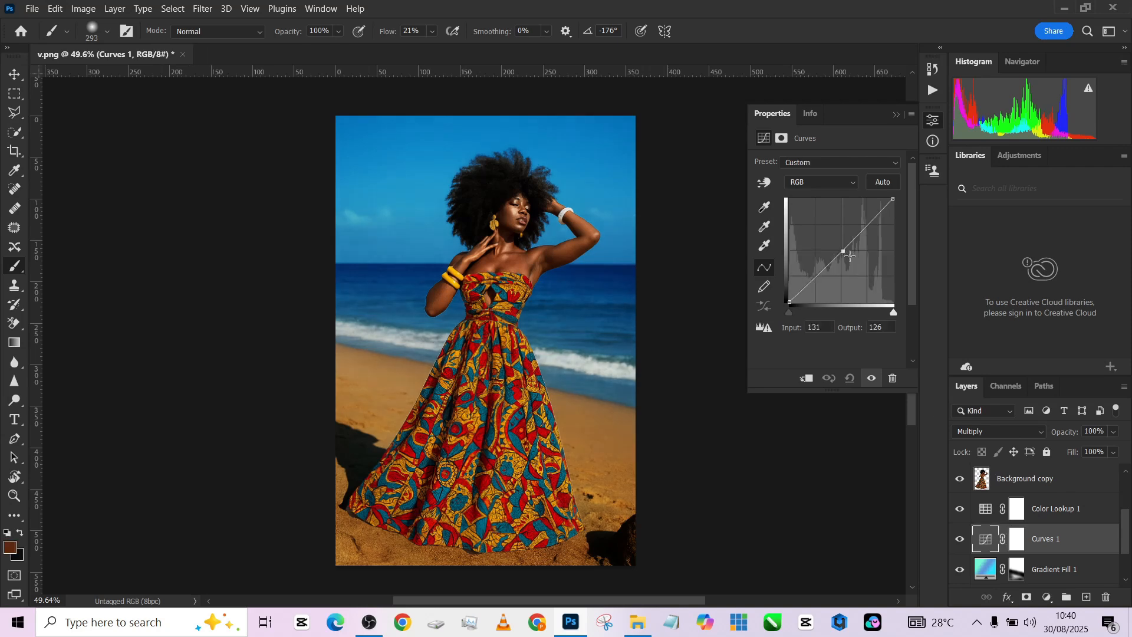
left_click_drag(842, 250, 850, 260)
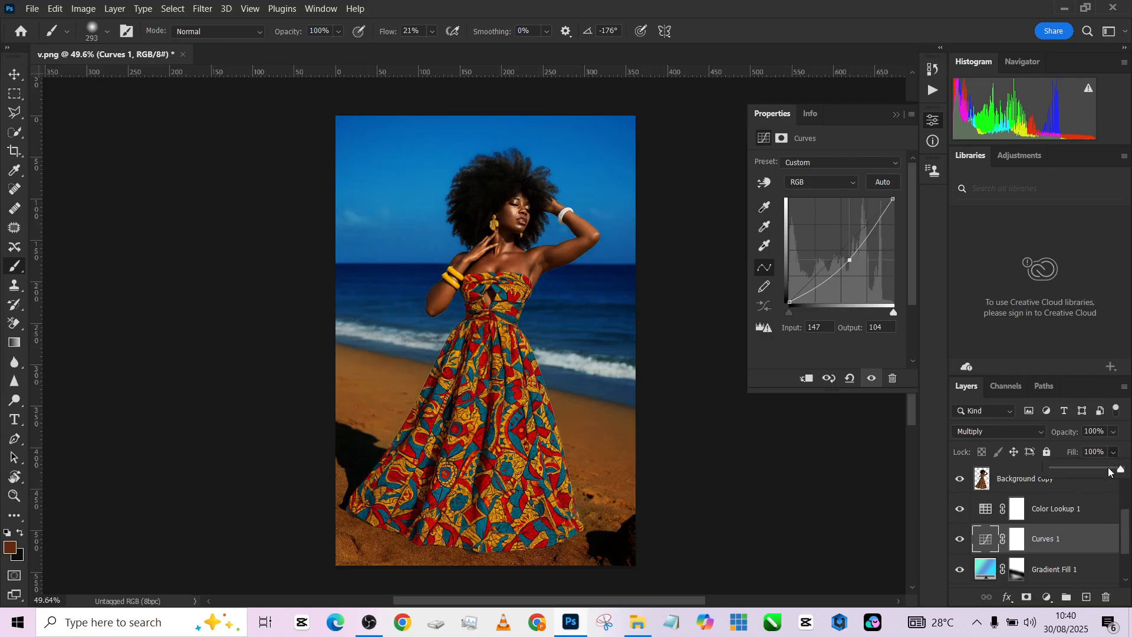
left_click_drag(1120, 470, 1104, 471)
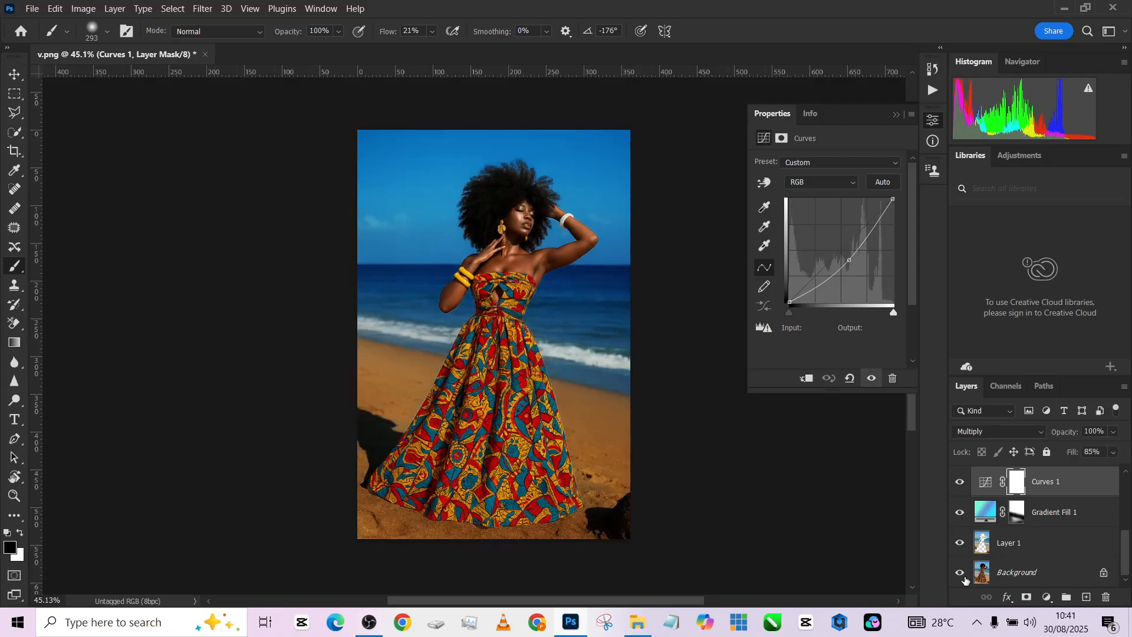
mouse_move(960, 572)
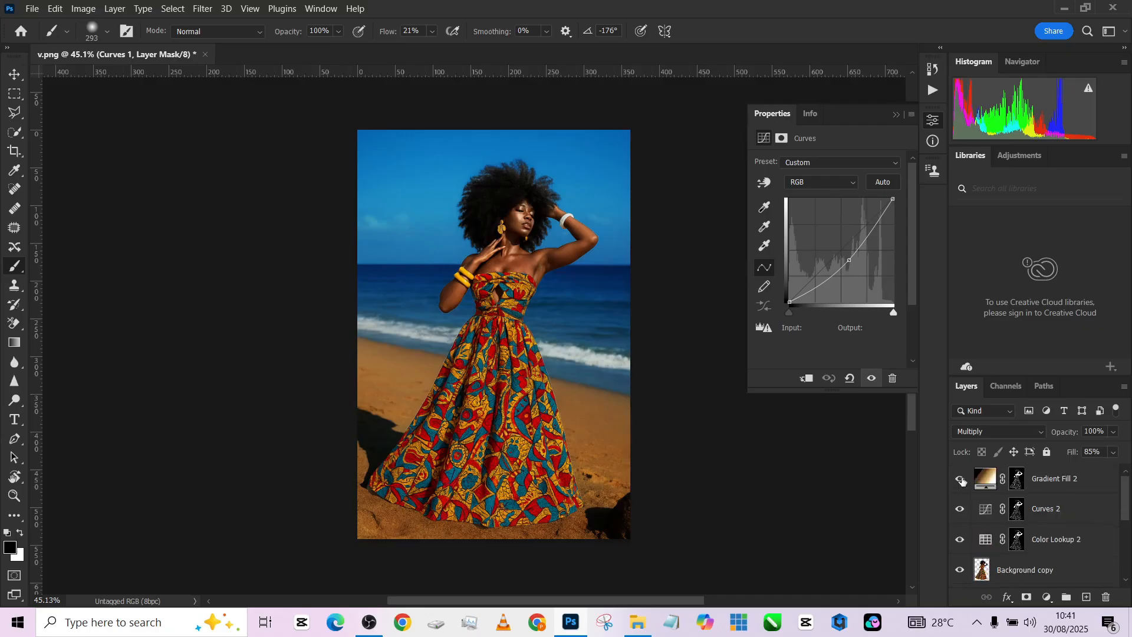
Lower Gradient Fill 2 to 82% opacity and 38% fill before stamping visible layers into Layer 2.
left_click(1055, 477)
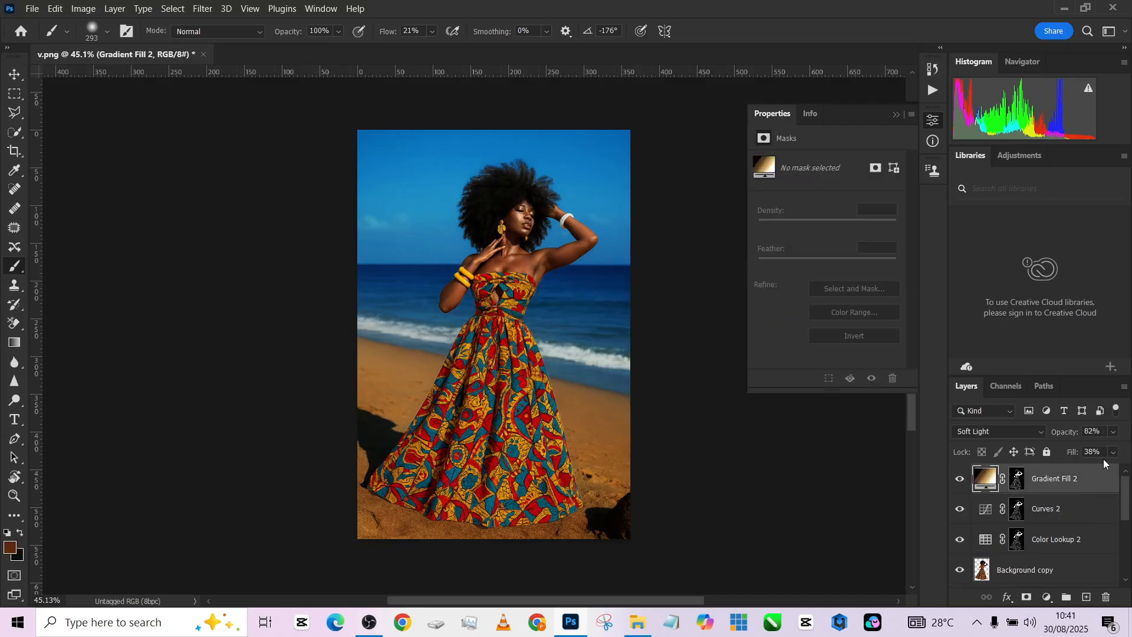
left_click_drag(1092, 462, 1105, 462)
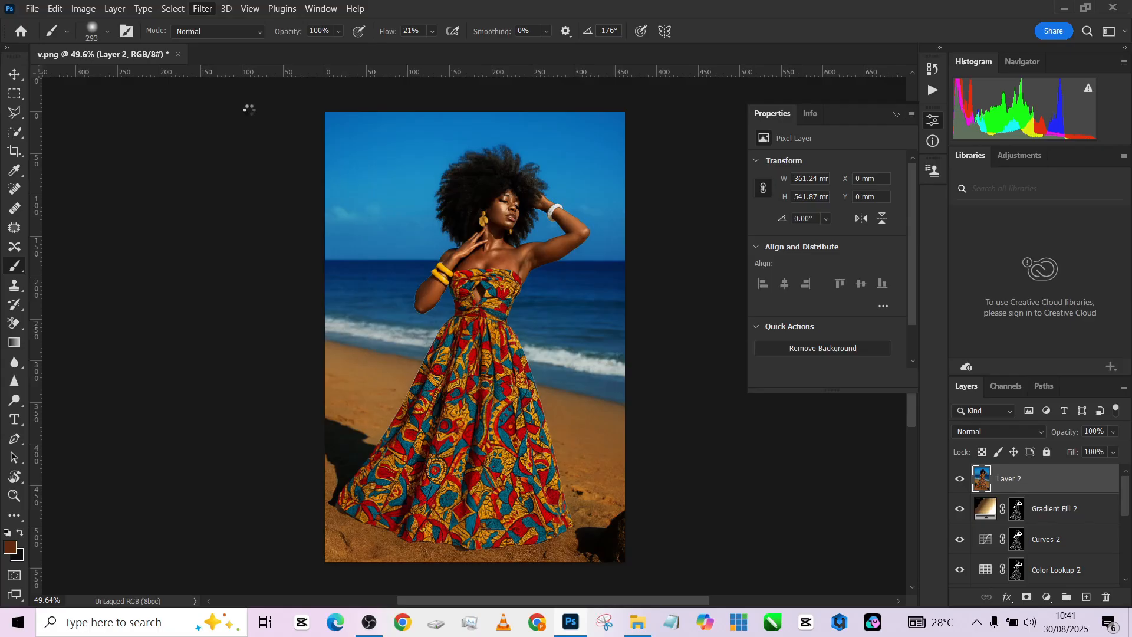
Run Camera Raw Filter on Layer 2, load the saved settings preset and set sharpening to 44.
left_click(202, 8)
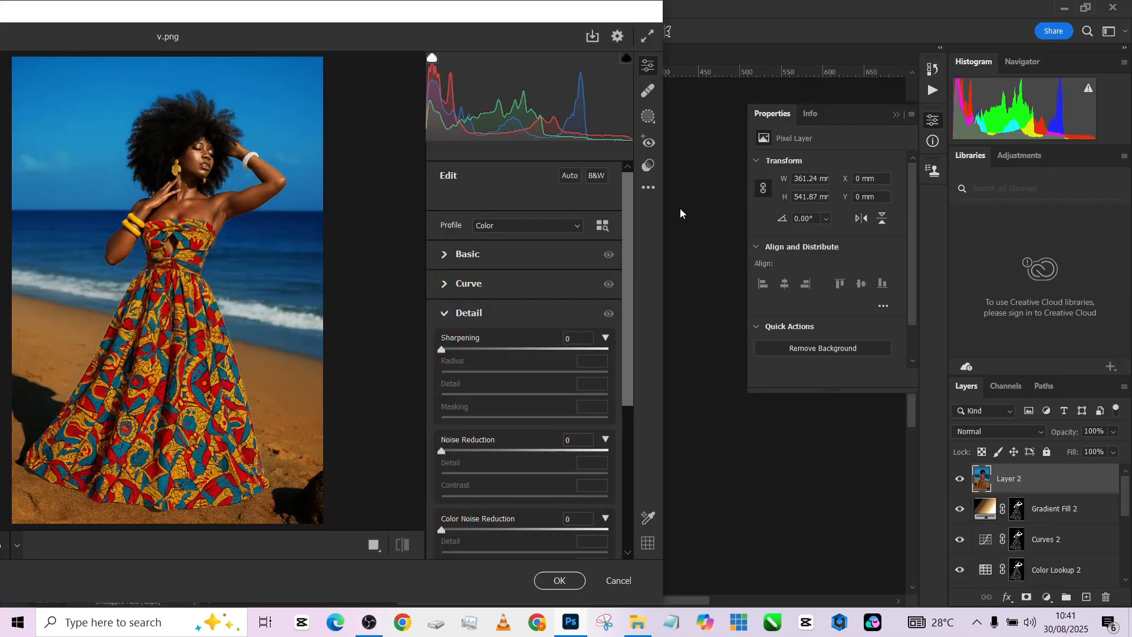
left_click(648, 187)
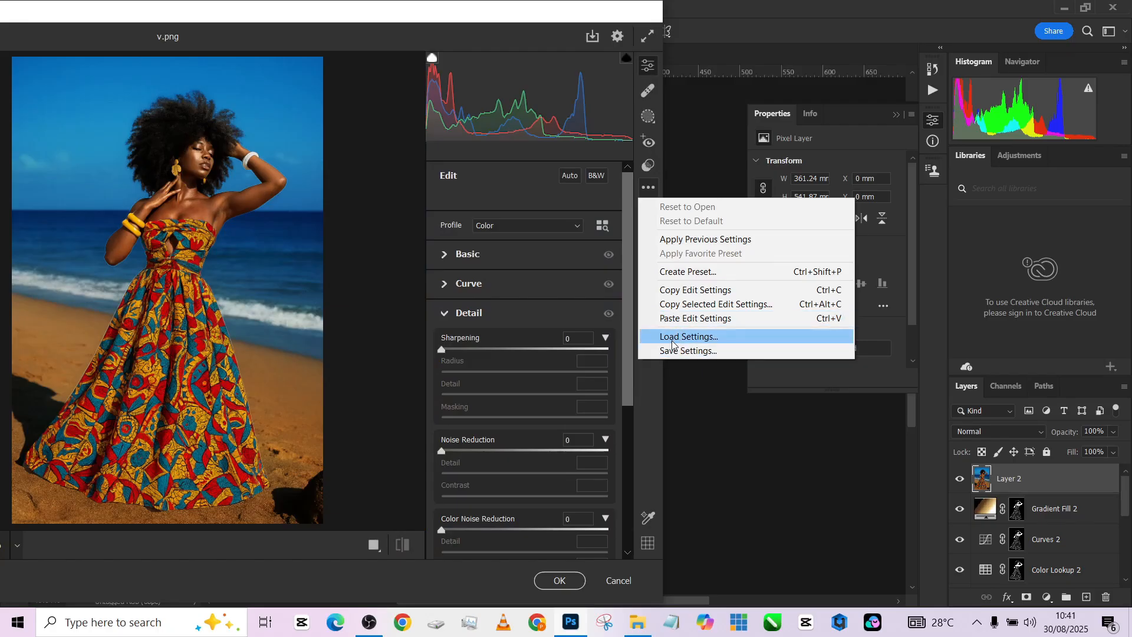
left_click(688, 337)
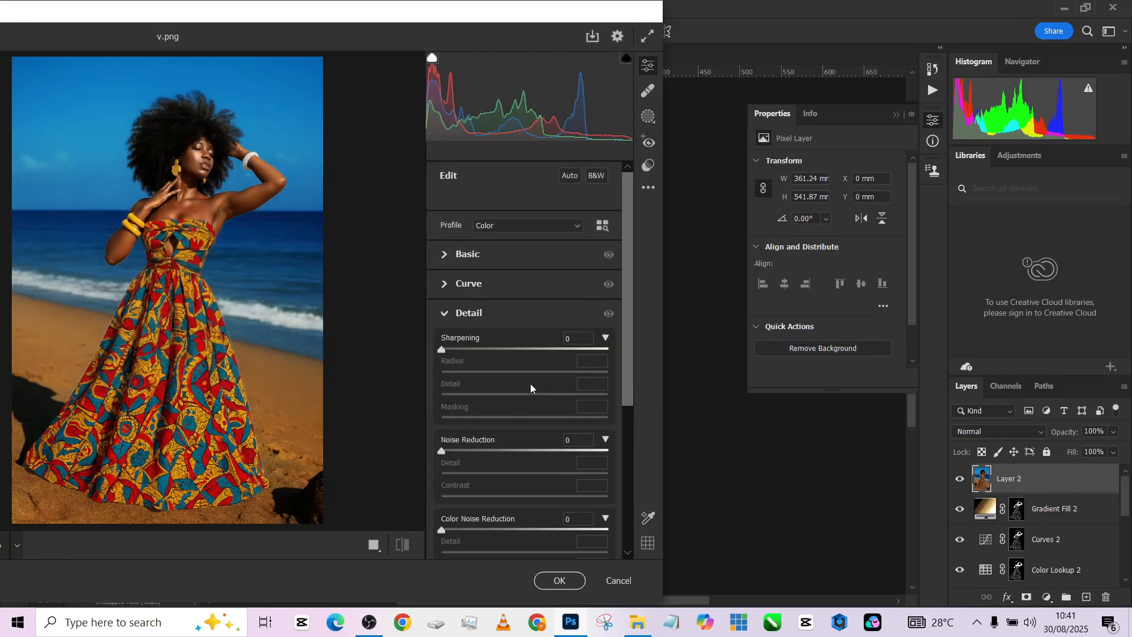
left_click_drag(443, 350, 490, 349)
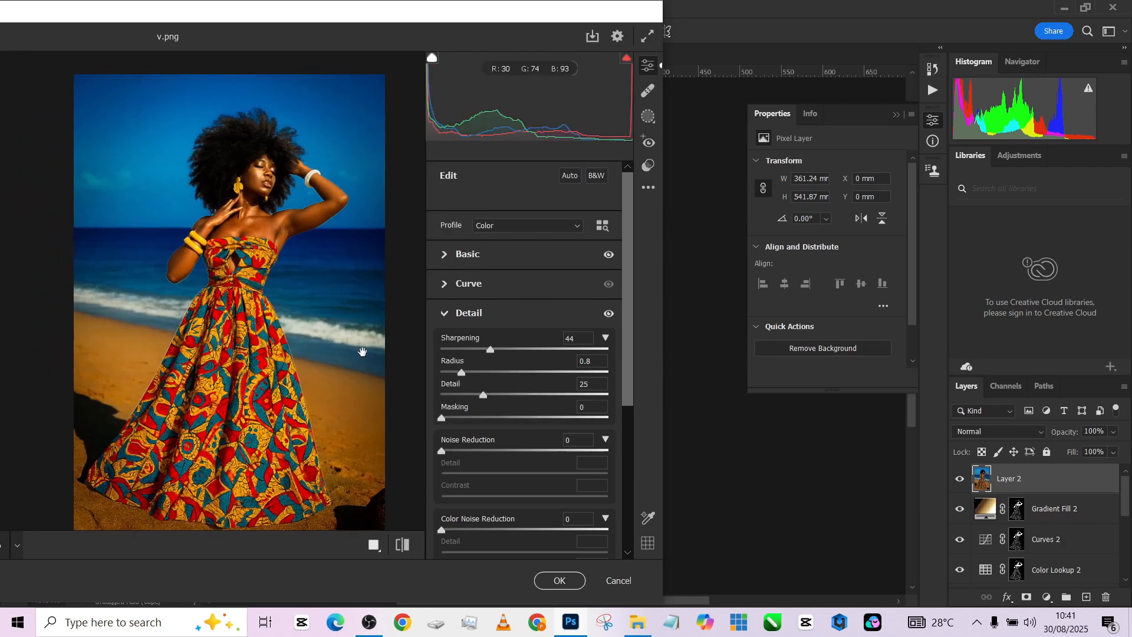
left_click(467, 255)
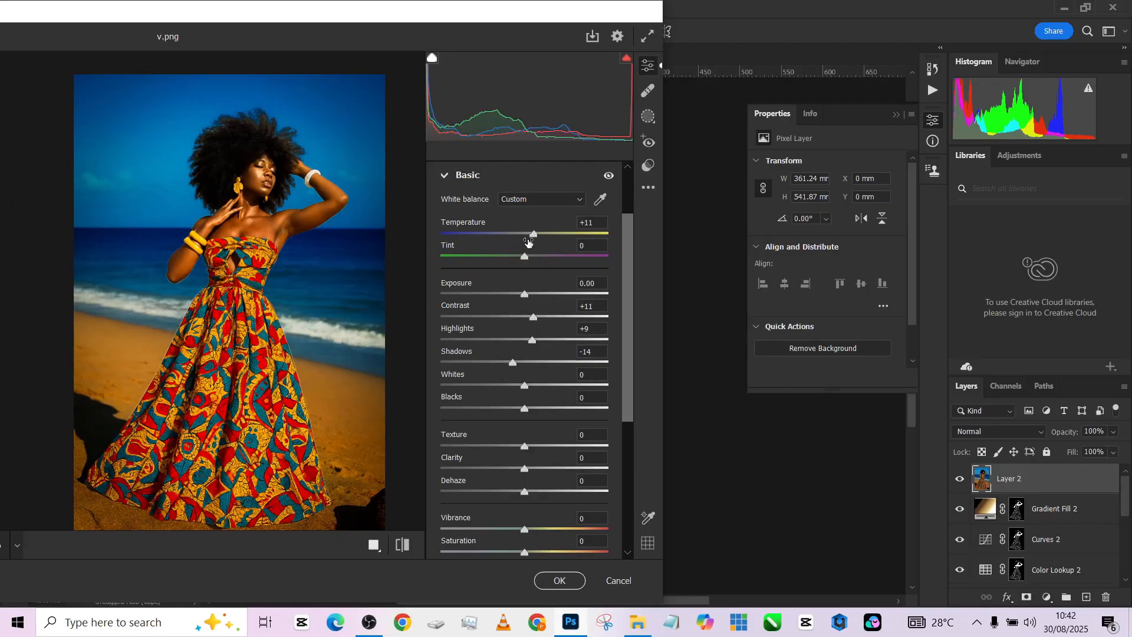
Warm the Camera Raw Temperature to +11 and review the Detail sharpening settings.
left_click_drag(531, 233, 522, 233)
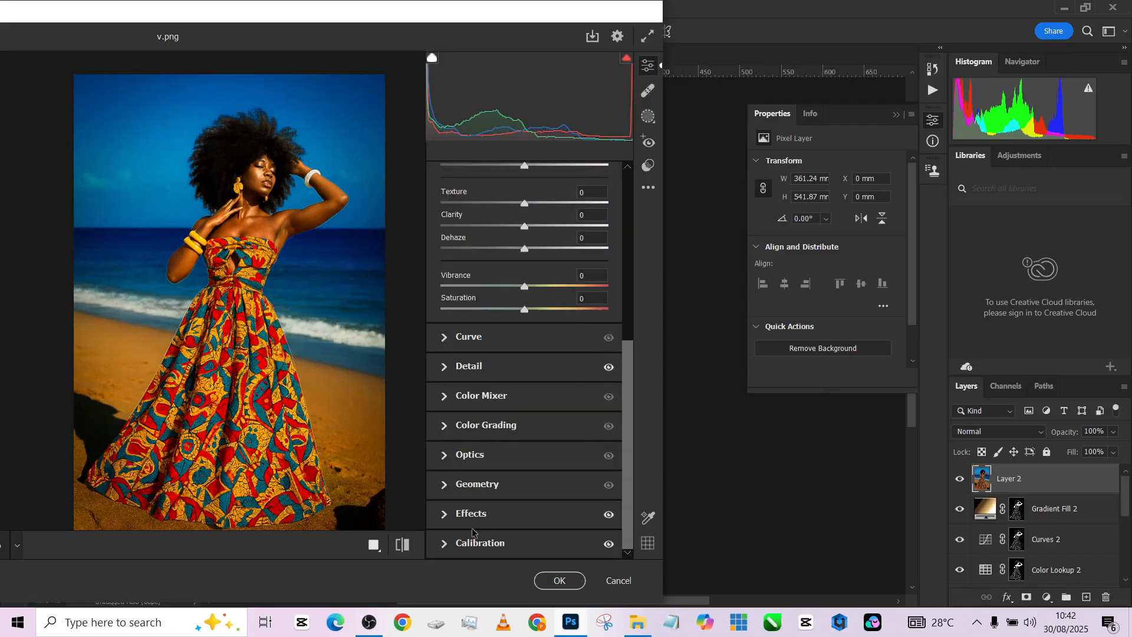
mouse_move(466, 377)
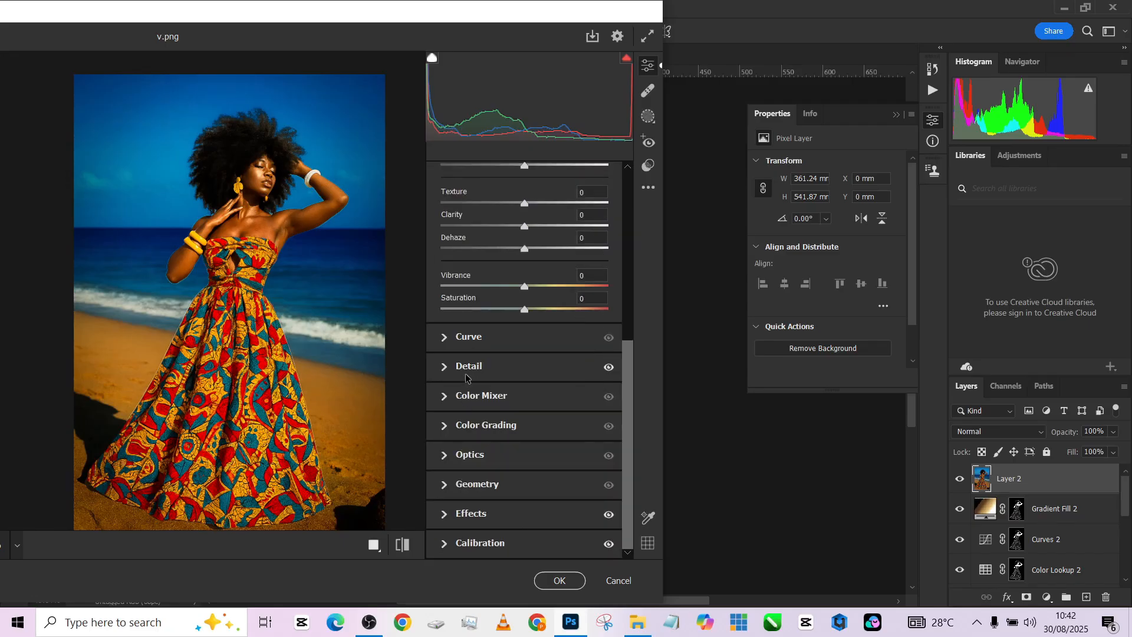
left_click(468, 366)
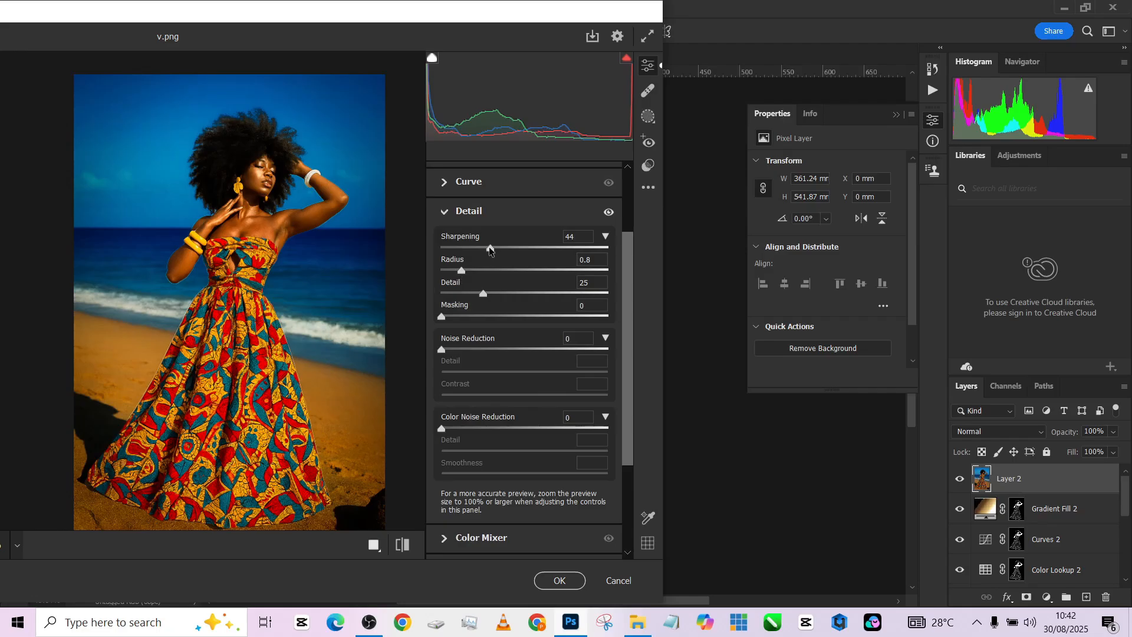
scroll("down", 3)
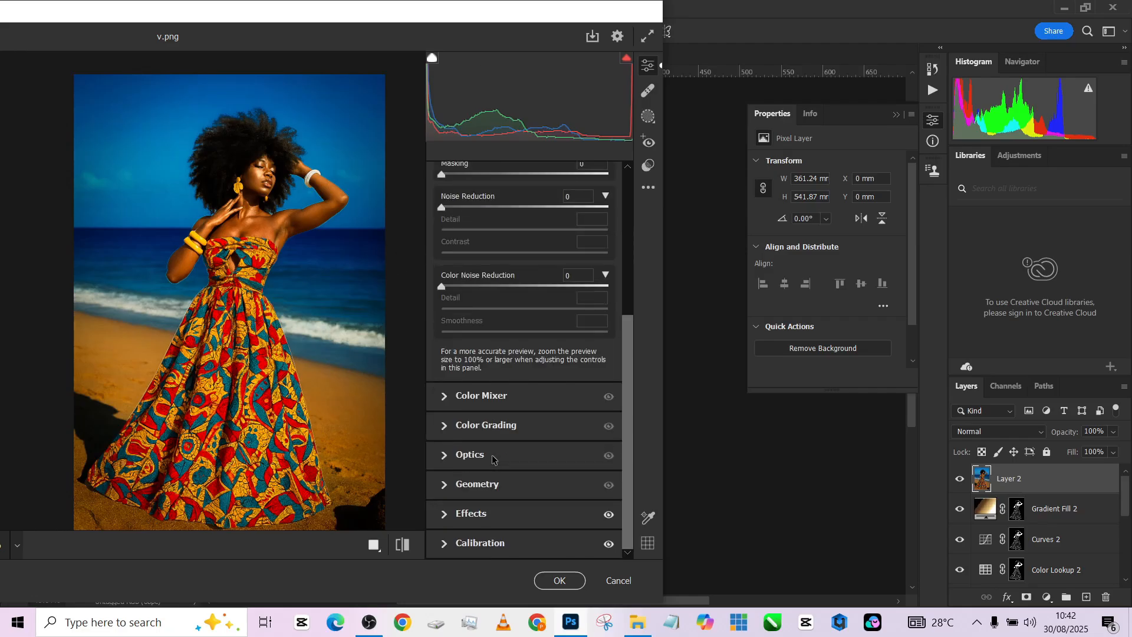
Set Camera Raw Vignetting to about −32 in Effects and apply the filter to Layer 2.
left_click(470, 513)
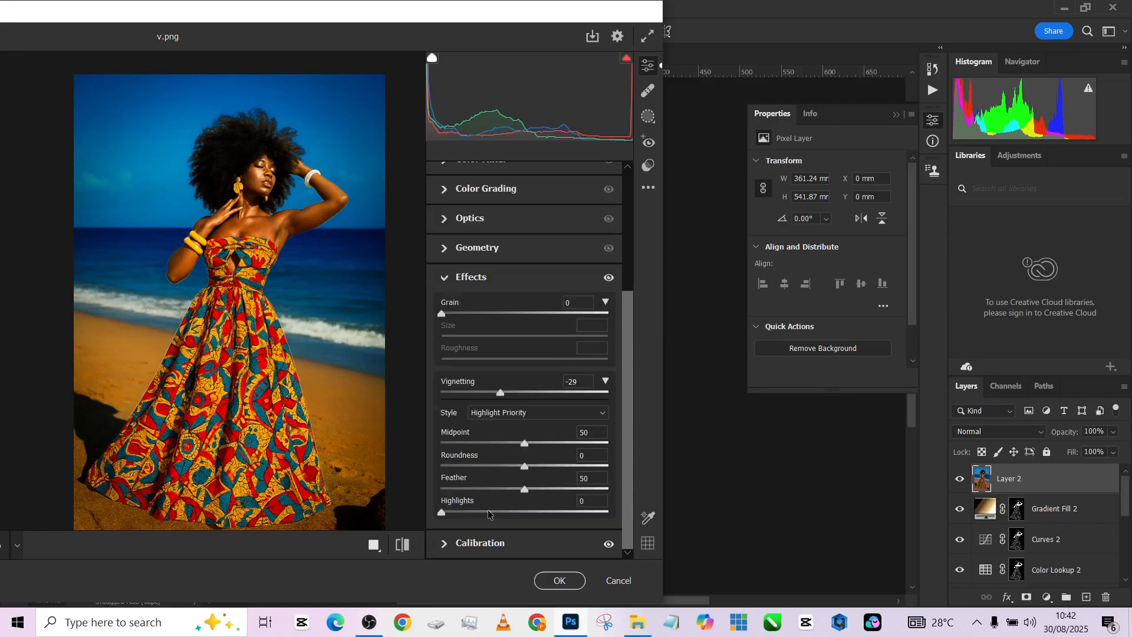
left_click_drag(501, 391, 524, 392)
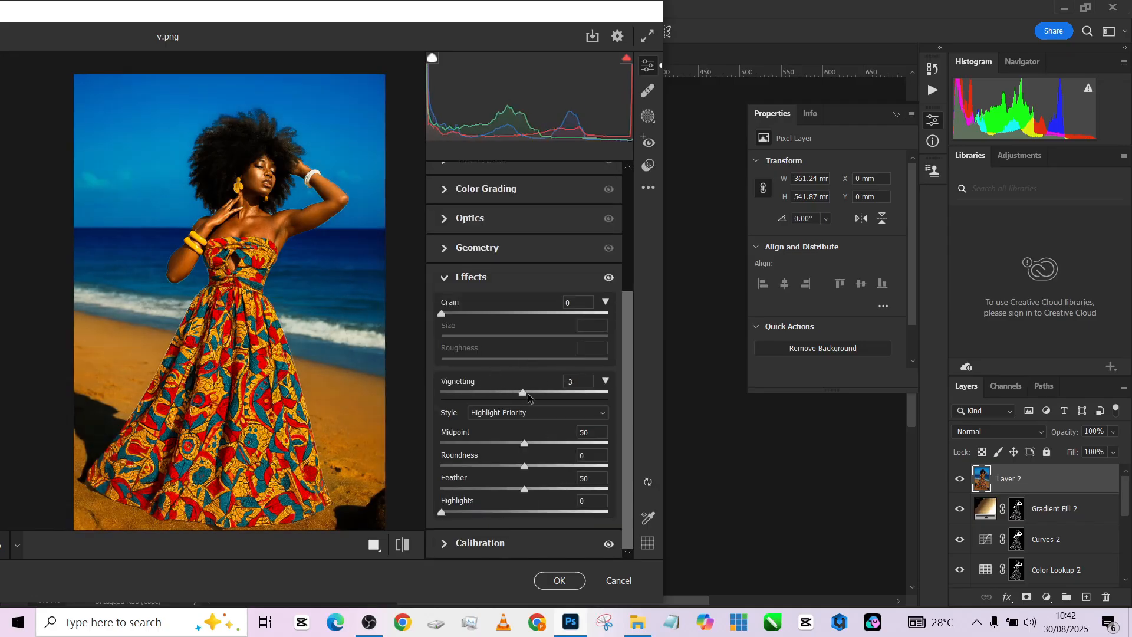
left_click_drag(524, 391, 496, 391)
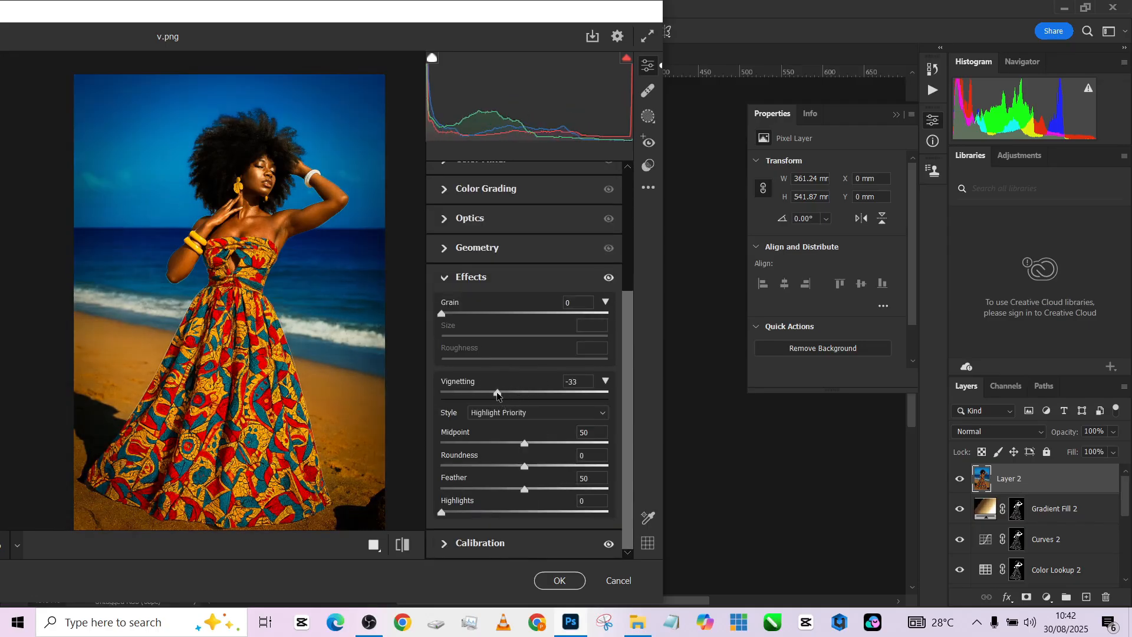
left_click_drag(497, 393, 502, 393)
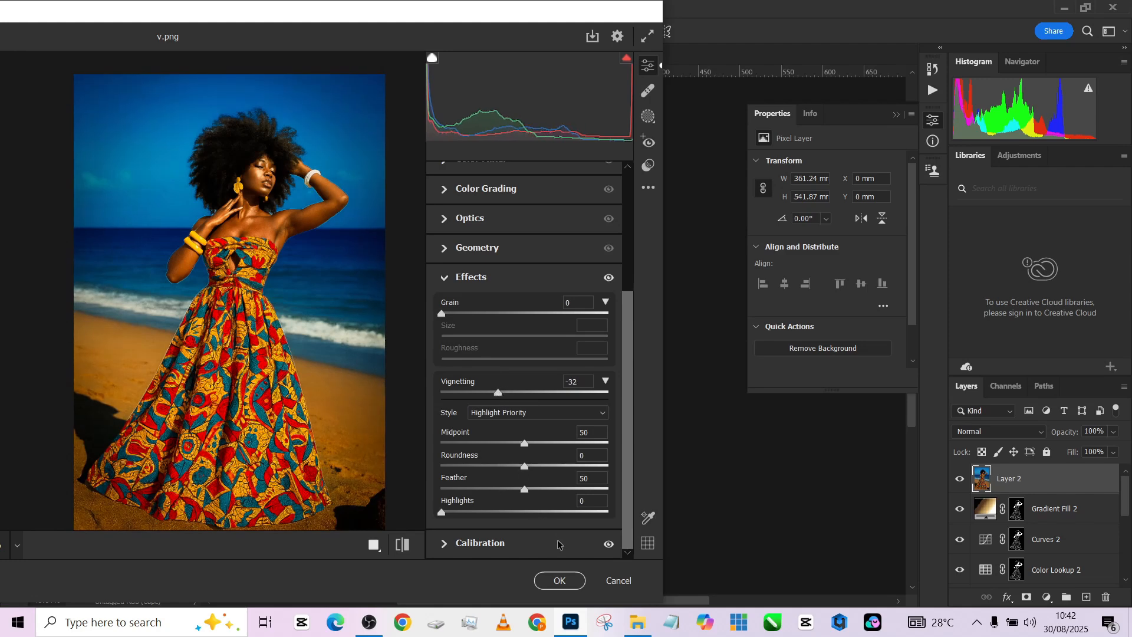
left_click(558, 580)
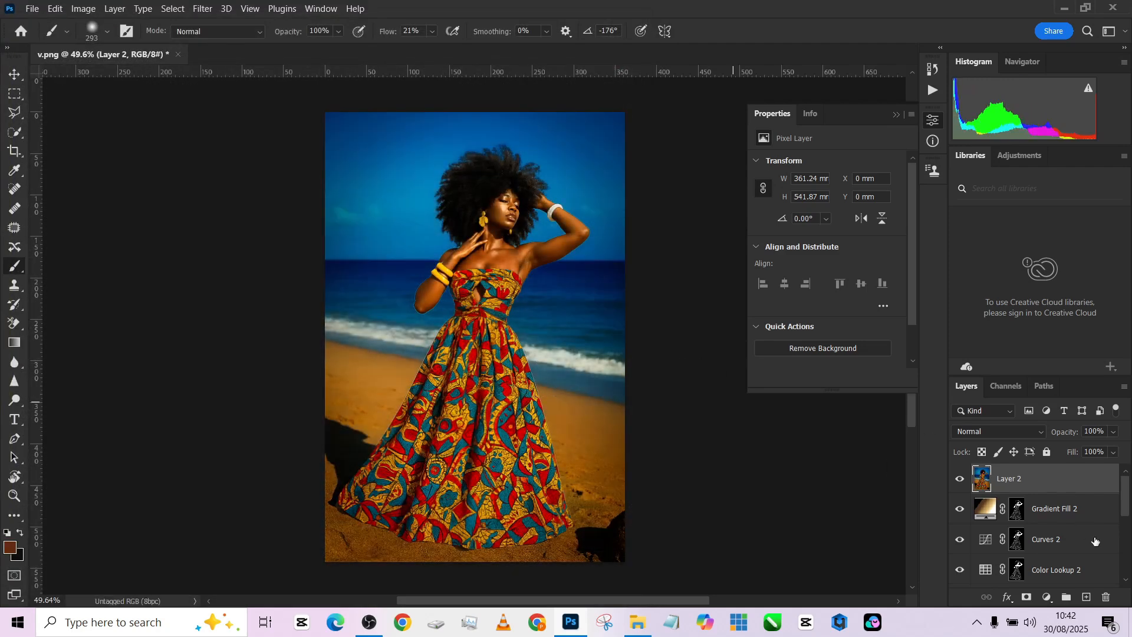